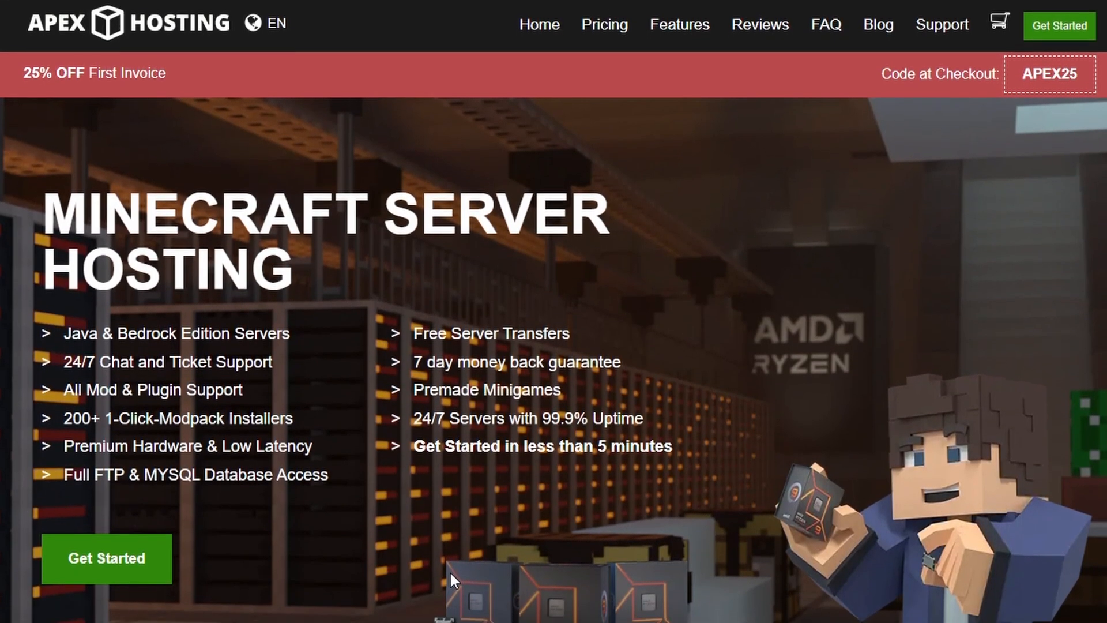
- Begin a Minecraft server order on the 6GB RAM plan with Purpur 1.21 [Latest] as the version
{"action": "scroll", "scroll_direction": "down", "scroll_amount": 3}
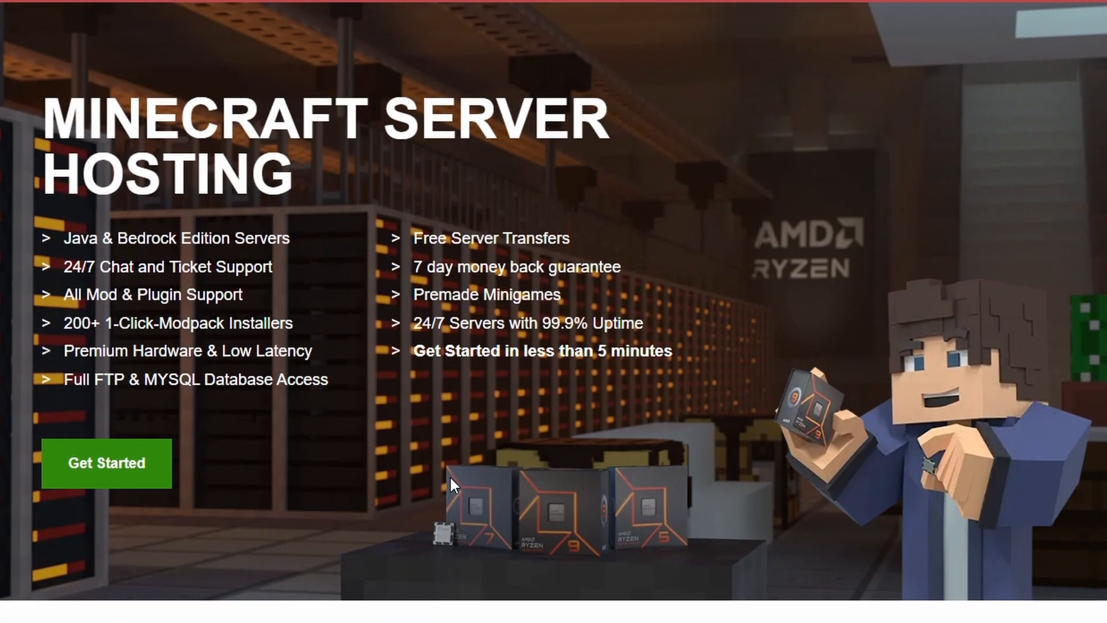
{"action": "scroll", "scroll_direction": "down", "scroll_amount": 3}
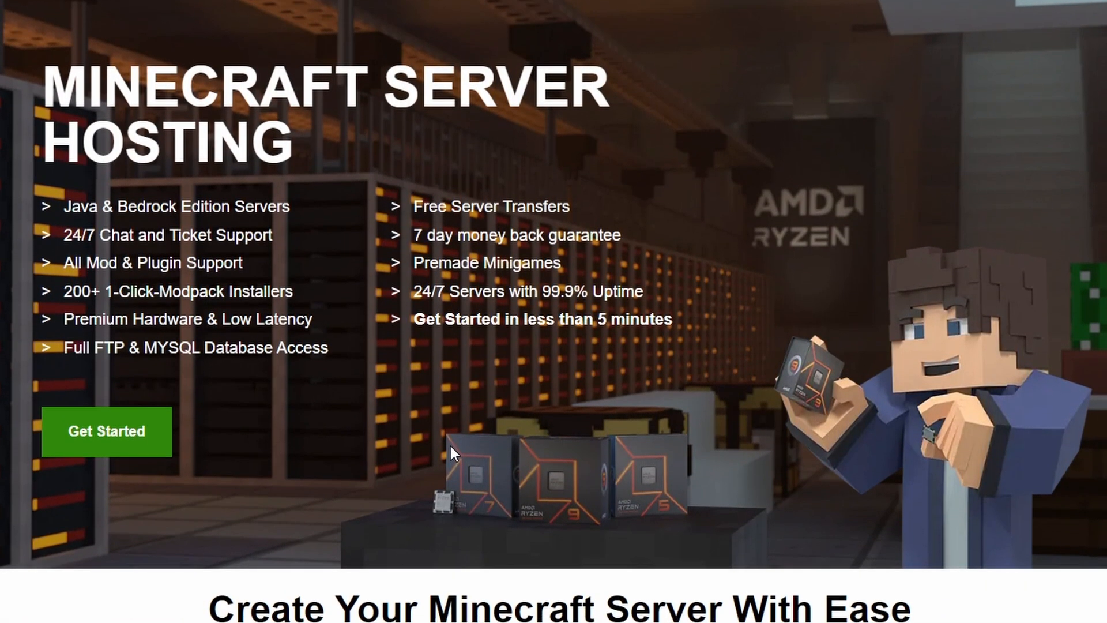
{"action": "scroll", "scroll_direction": "down", "scroll_amount": 3}
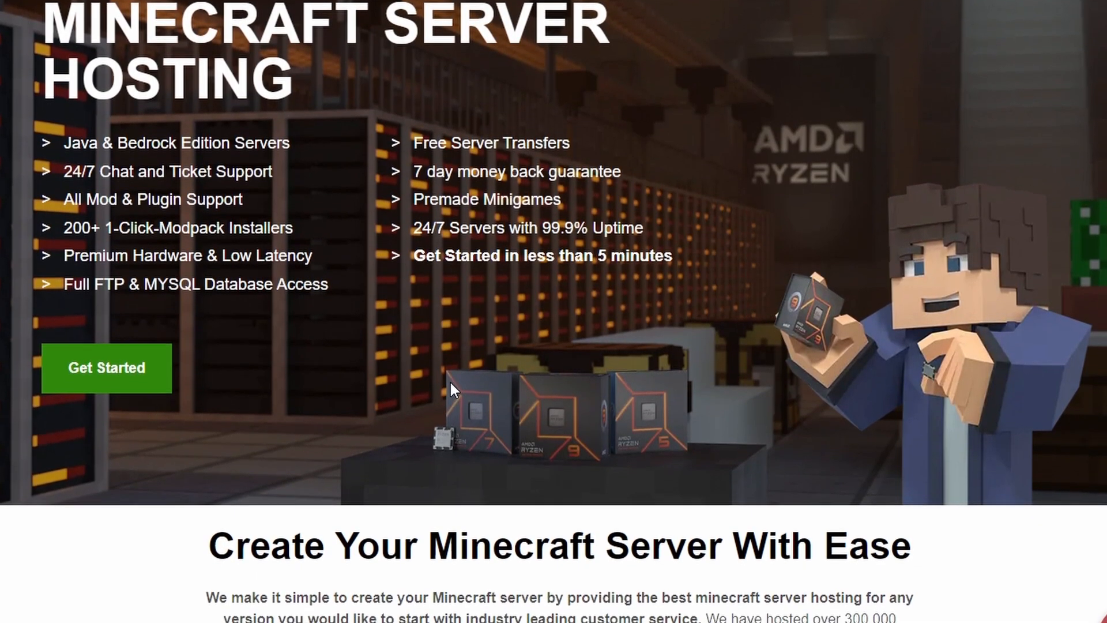
{"action": "scroll", "scroll_direction": "down", "scroll_amount": 3}
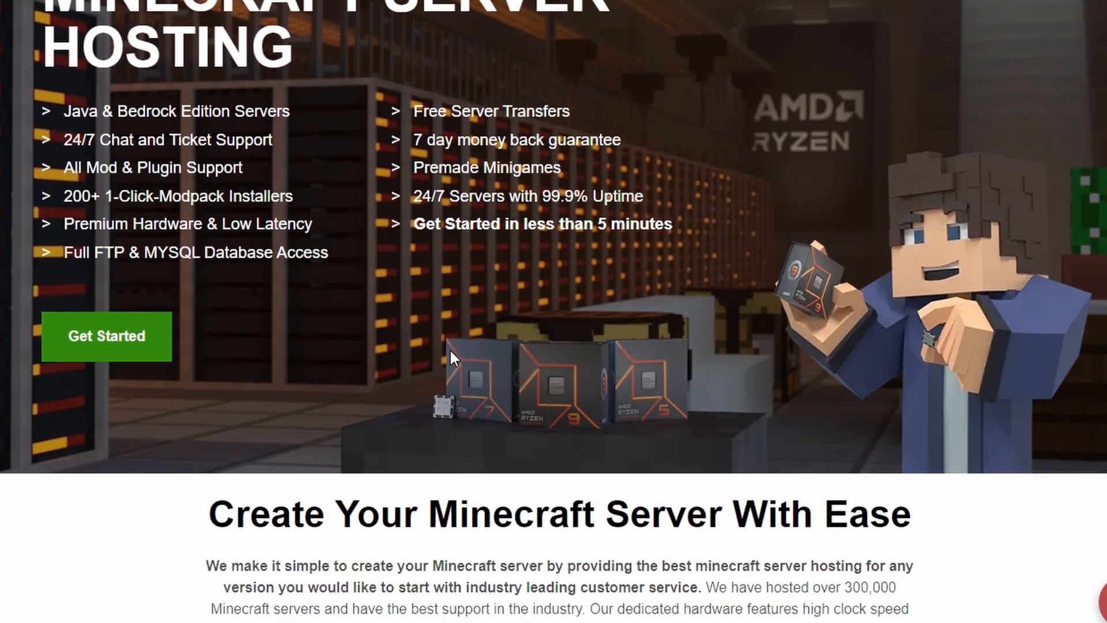
{"action": "scroll", "scroll_direction": "down", "scroll_amount": 3}
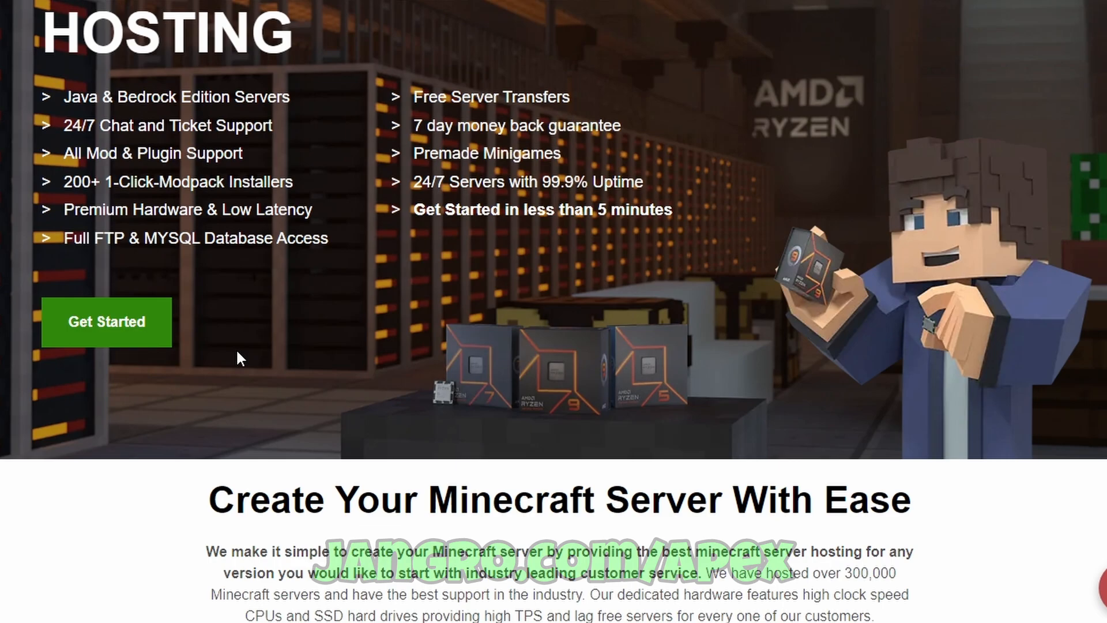
{"action": "left_click", "coordinate": [106, 322]}
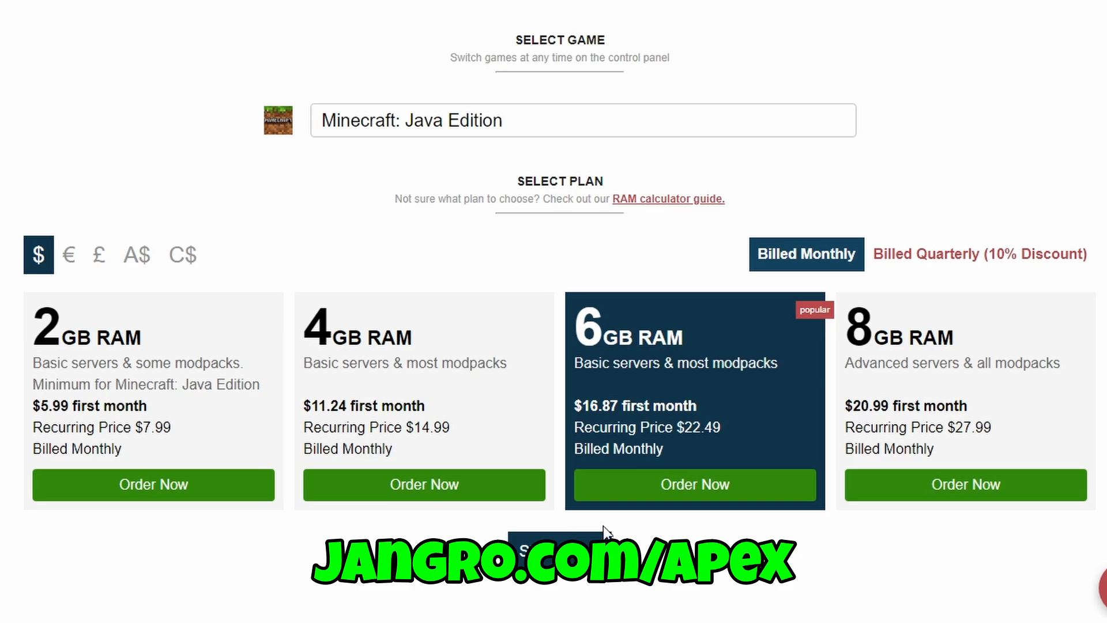
{"action": "left_click", "coordinate": [694, 485]}
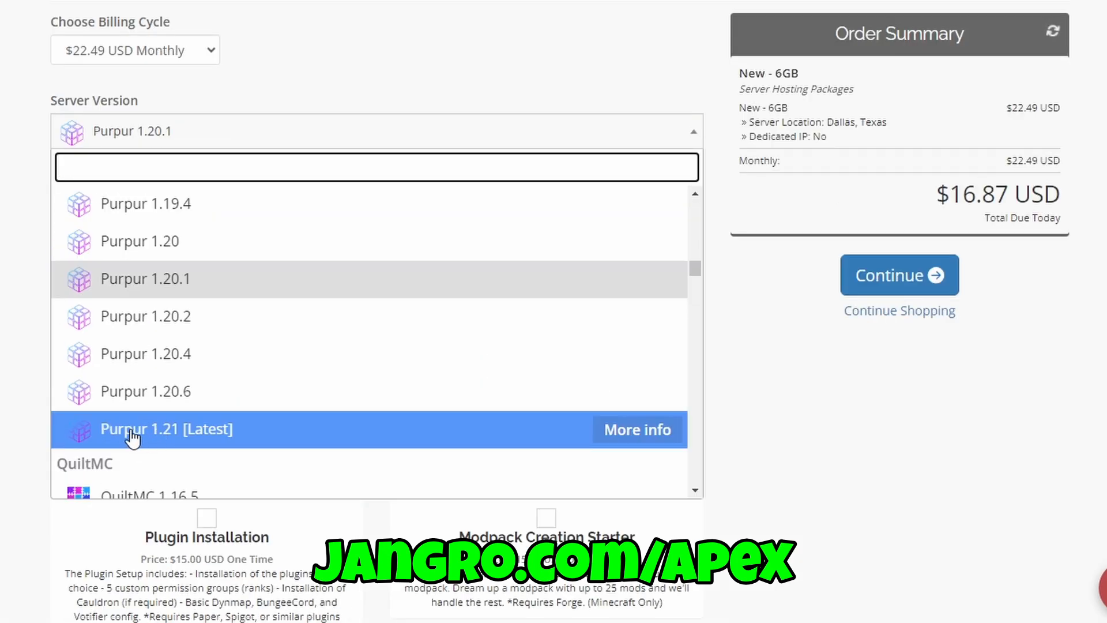
{"action": "left_click", "coordinate": [166, 429]}
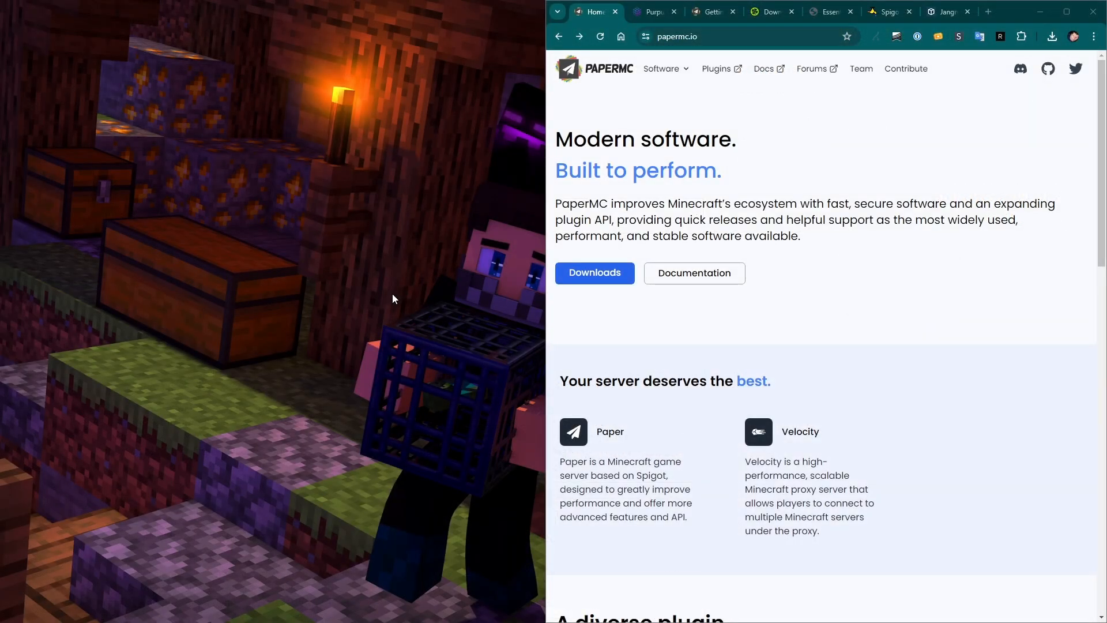
{"action": "mouse_move", "coordinate": [318, 303]}
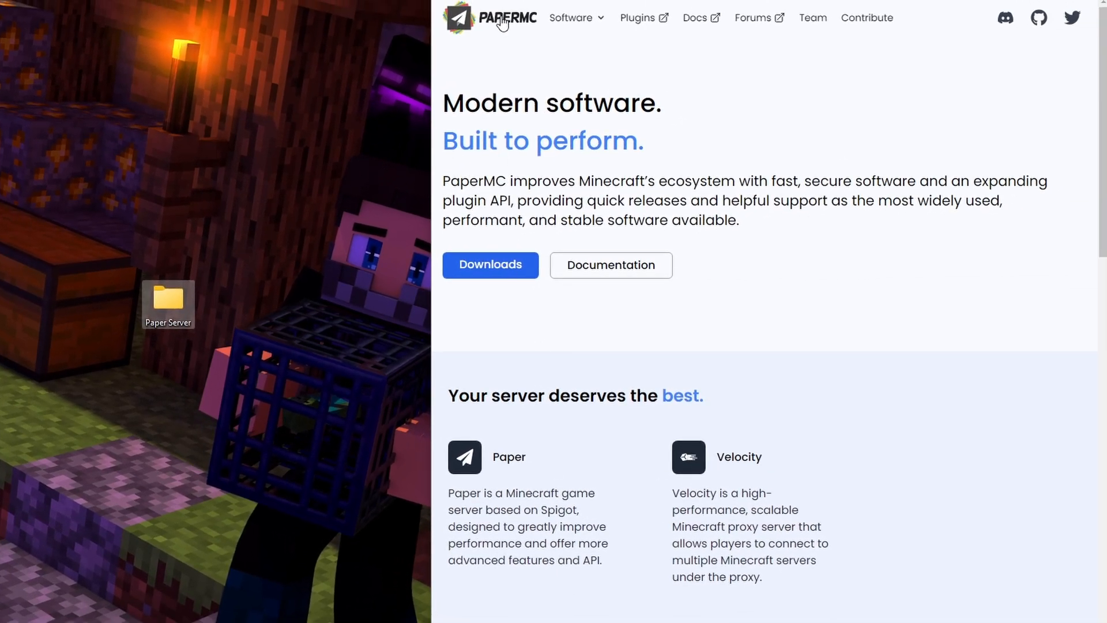
- Download the latest Purpur 1.21 build and place it in the Paper Server desktop folder
{"action": "left_click", "coordinate": [490, 264]}
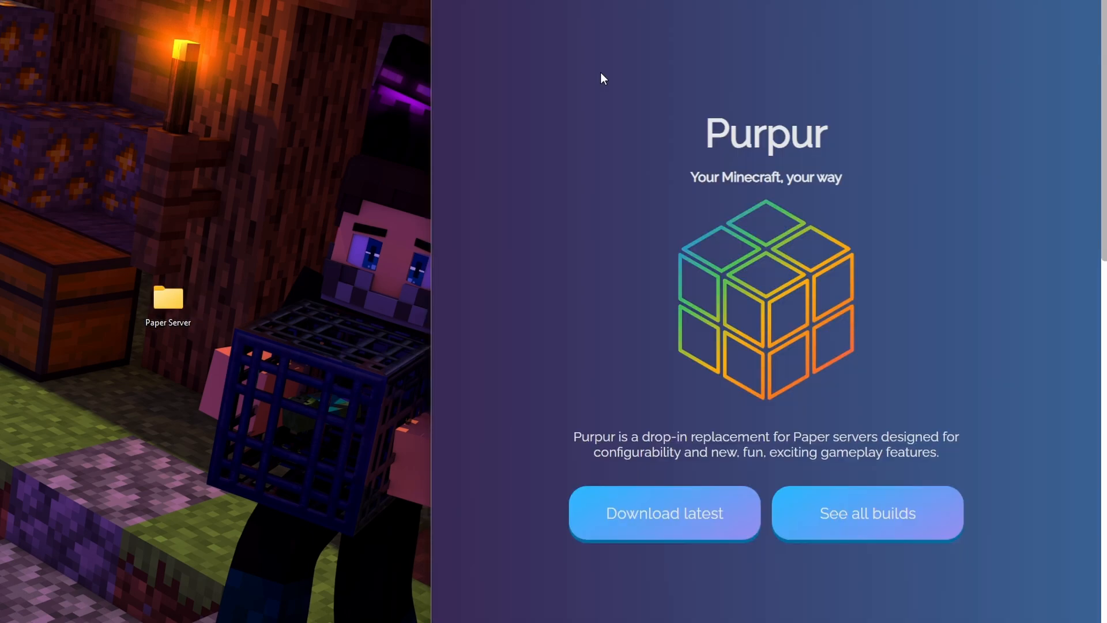
{"action": "mouse_move", "coordinate": [480, 455]}
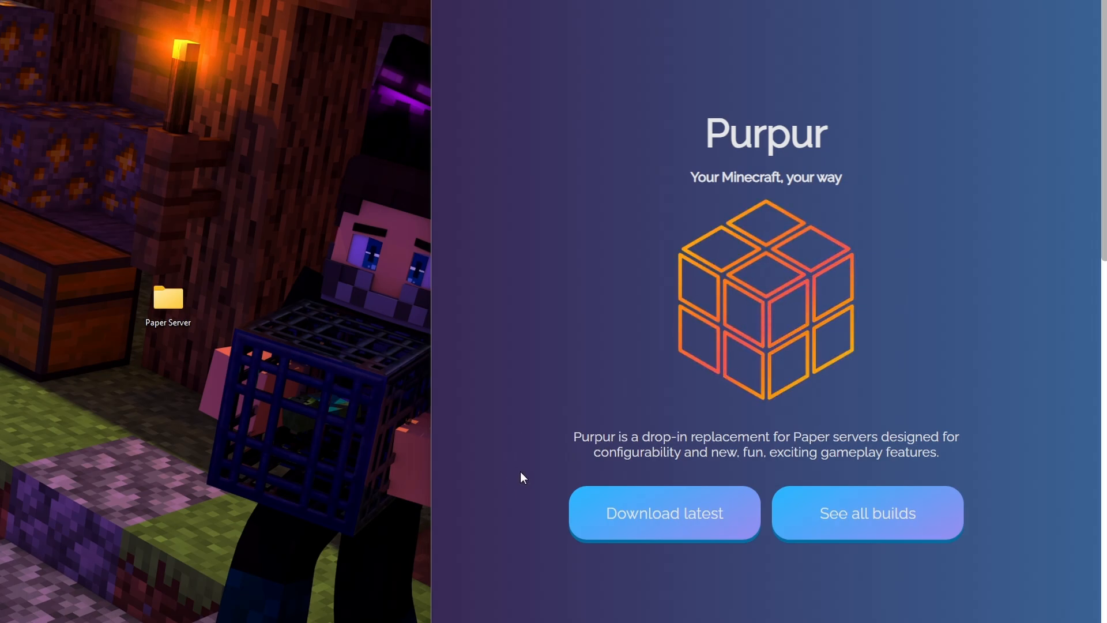
{"action": "left_click", "coordinate": [663, 512]}
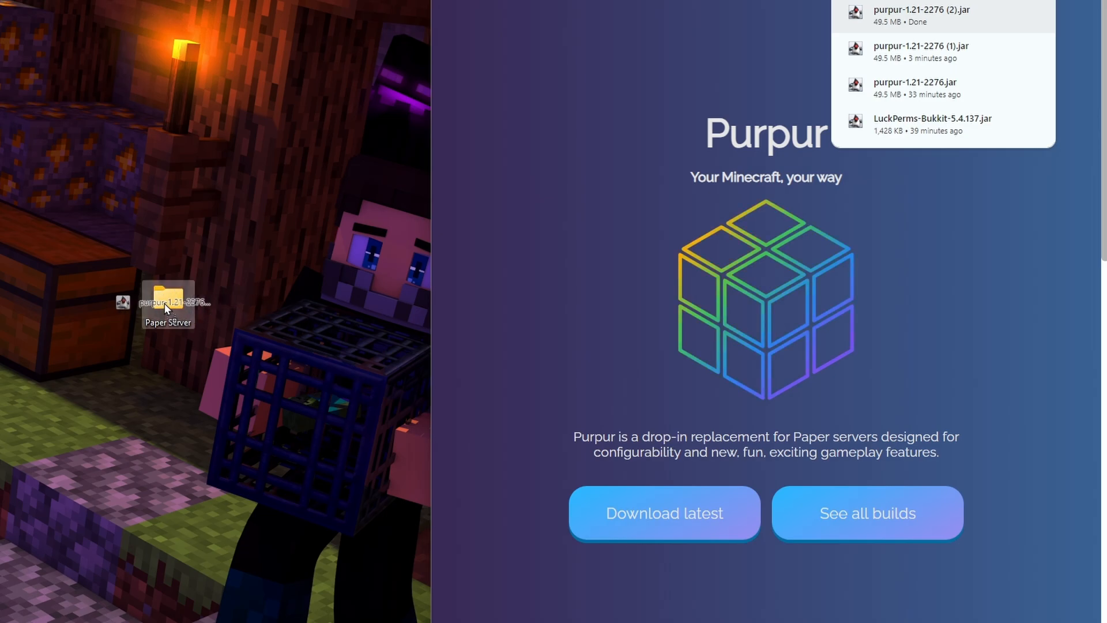
{"action": "double_click", "coordinate": [167, 300]}
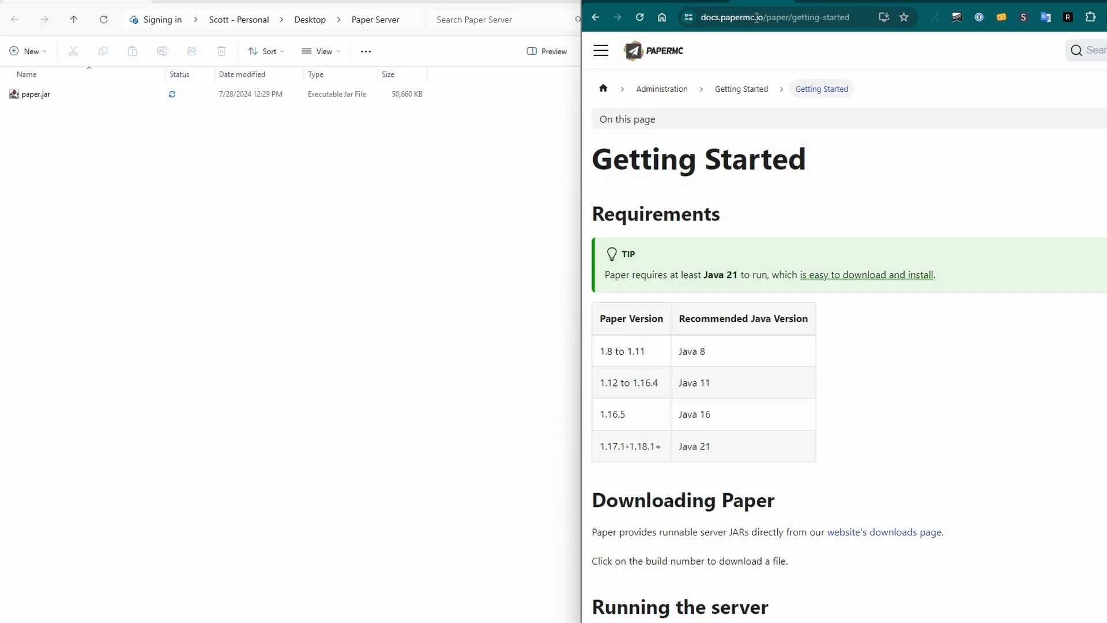
- Create a new text document in the folder named start.bat, confirming the extension change
{"action": "scroll", "scroll_direction": "down", "scroll_amount": 3}
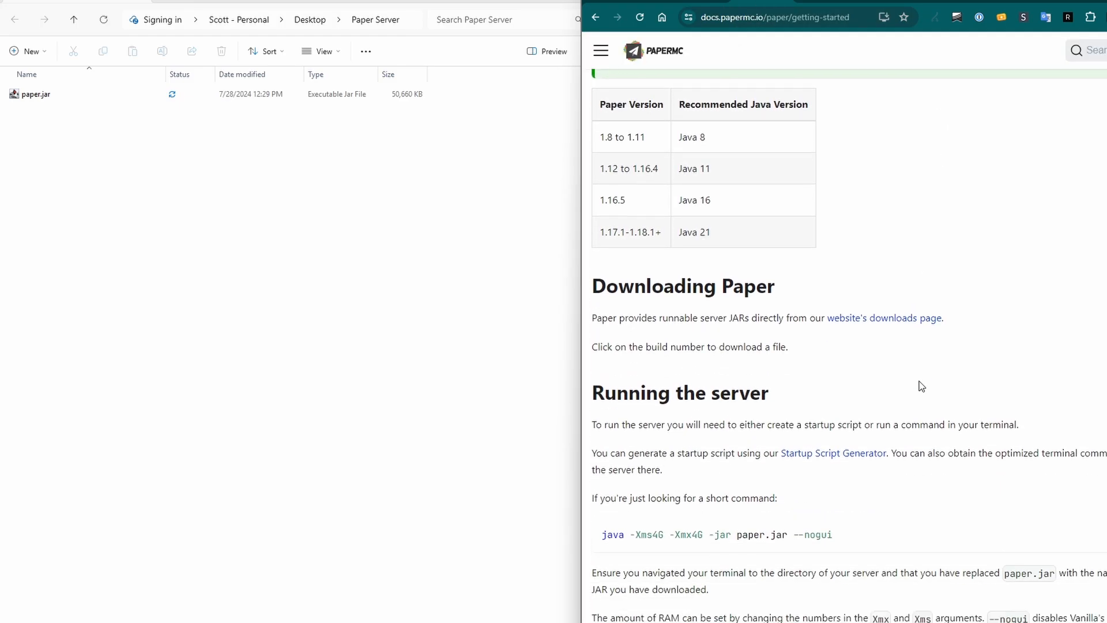
{"action": "scroll", "scroll_direction": "down", "scroll_amount": 3}
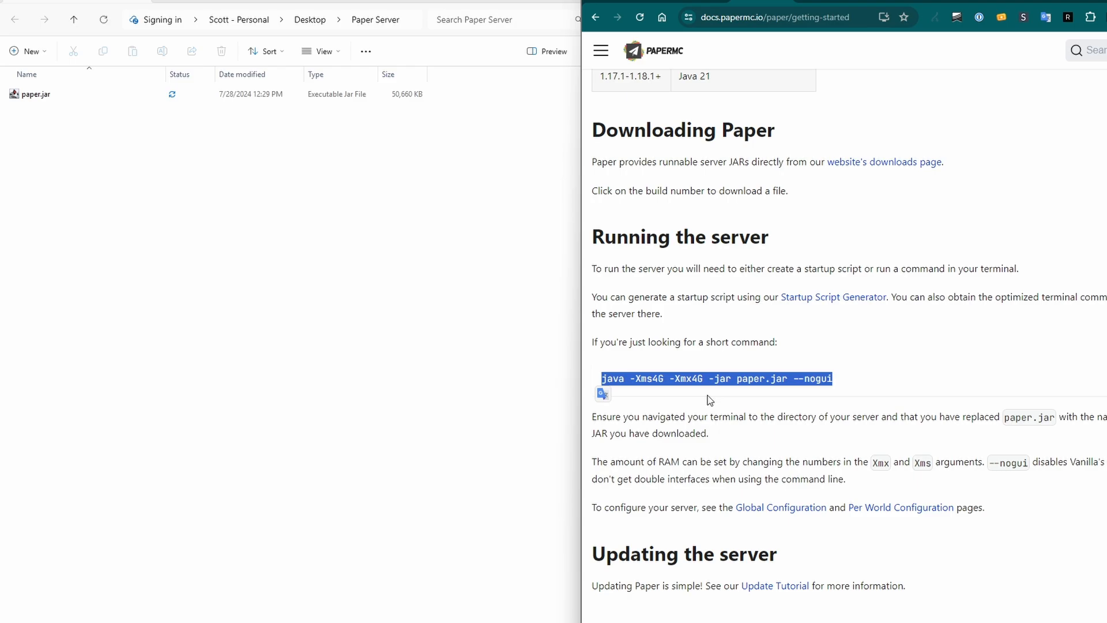
{"action": "mouse_move", "coordinate": [258, 293]}
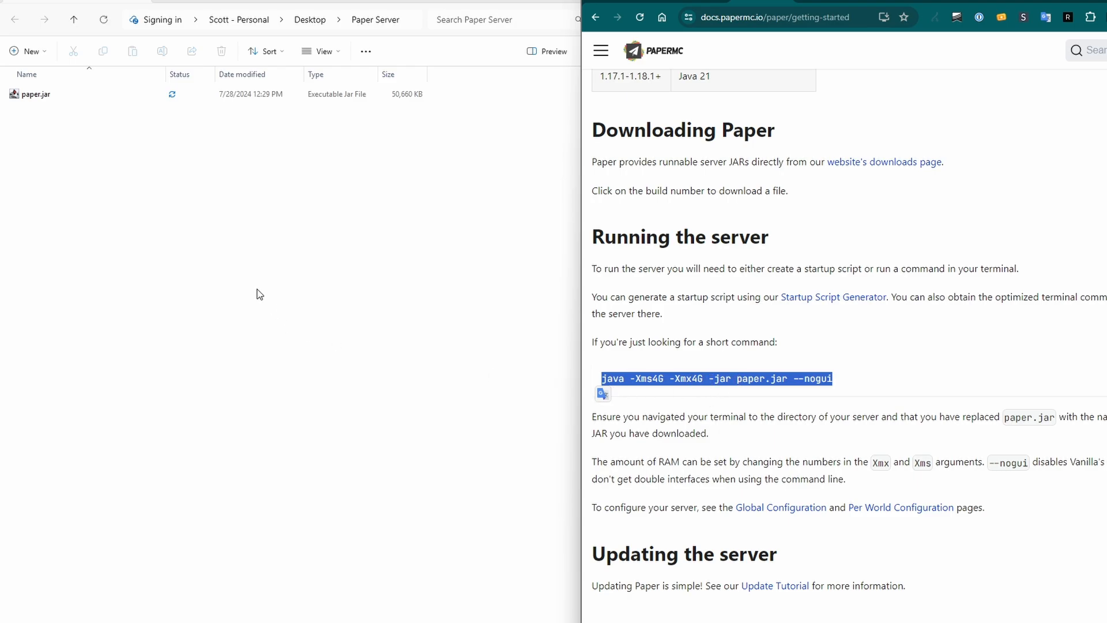
{"action": "mouse_move", "coordinate": [164, 181]}
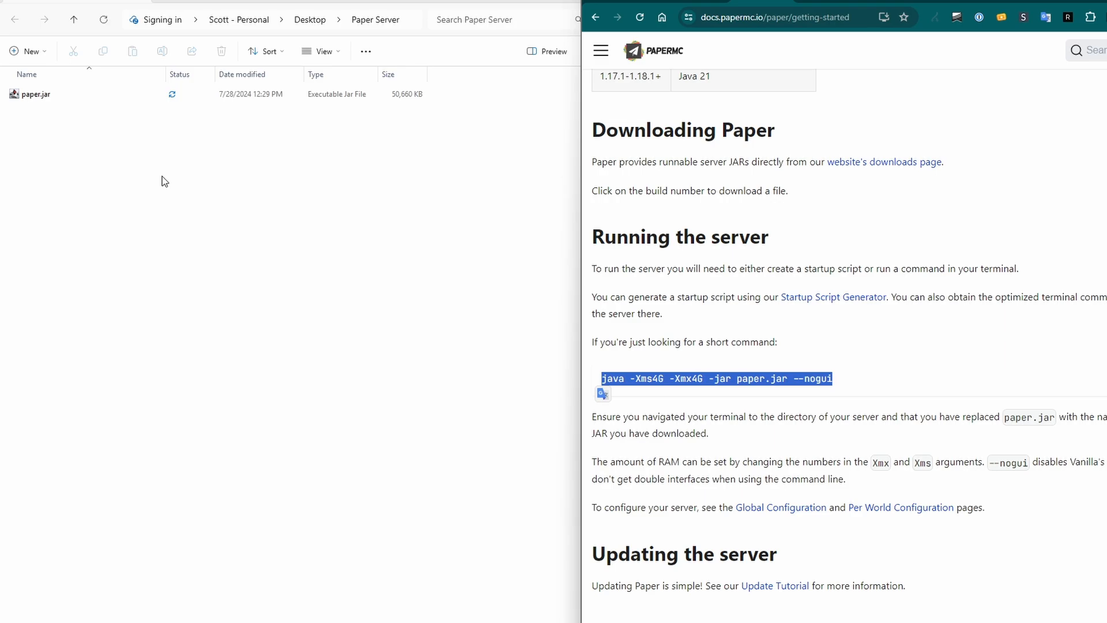
{"action": "right_click", "coordinate": [161, 180]}
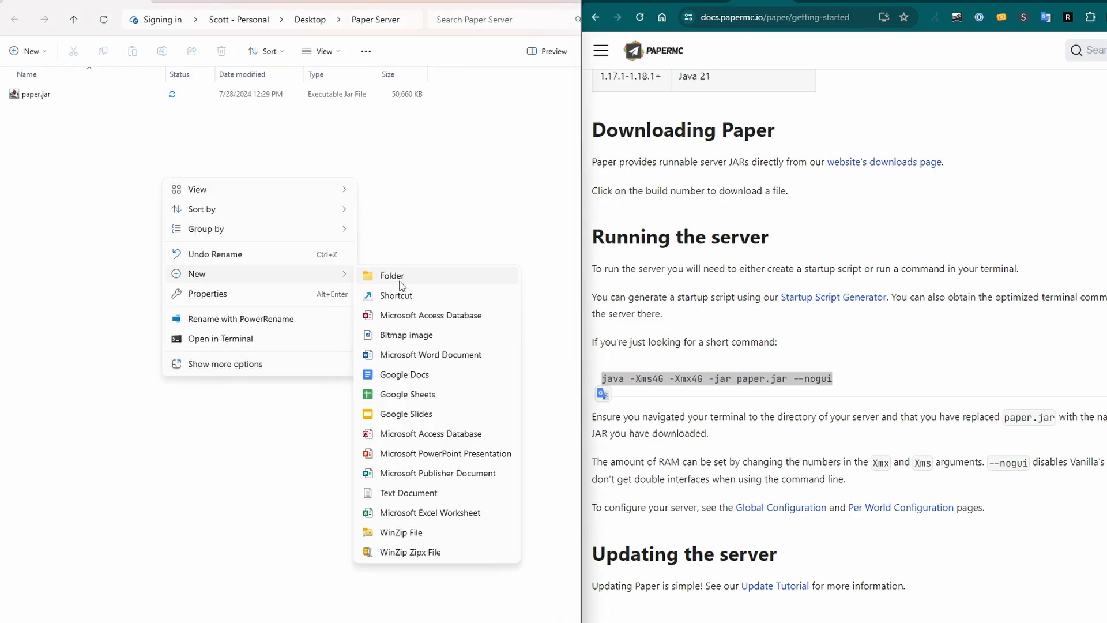
{"action": "left_click", "coordinate": [408, 493]}
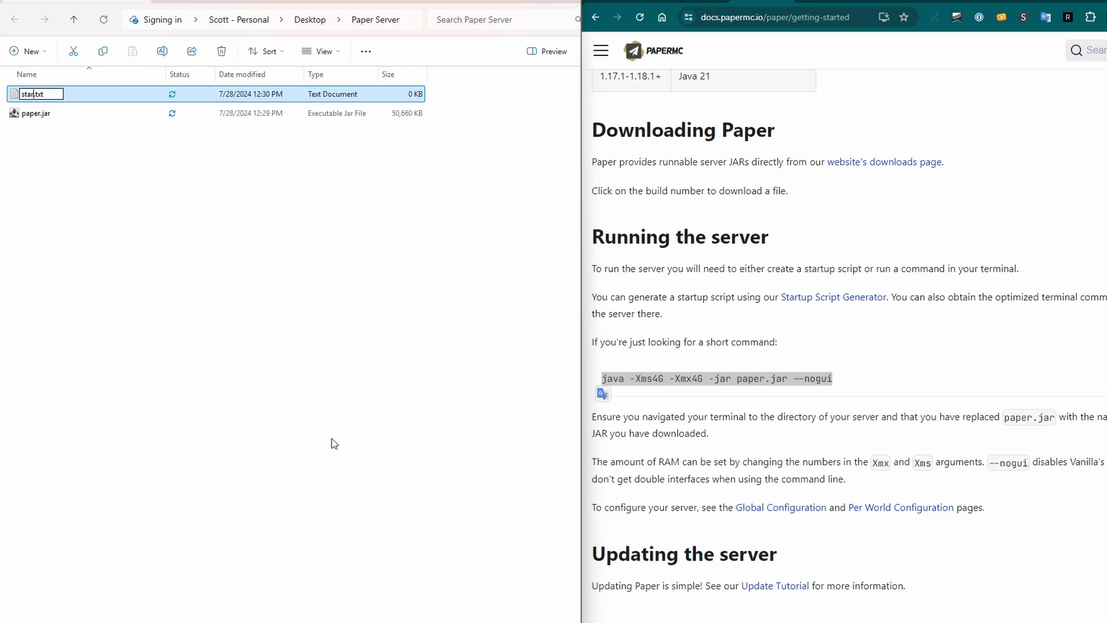
{"action": "type", "text": "start.bat"}
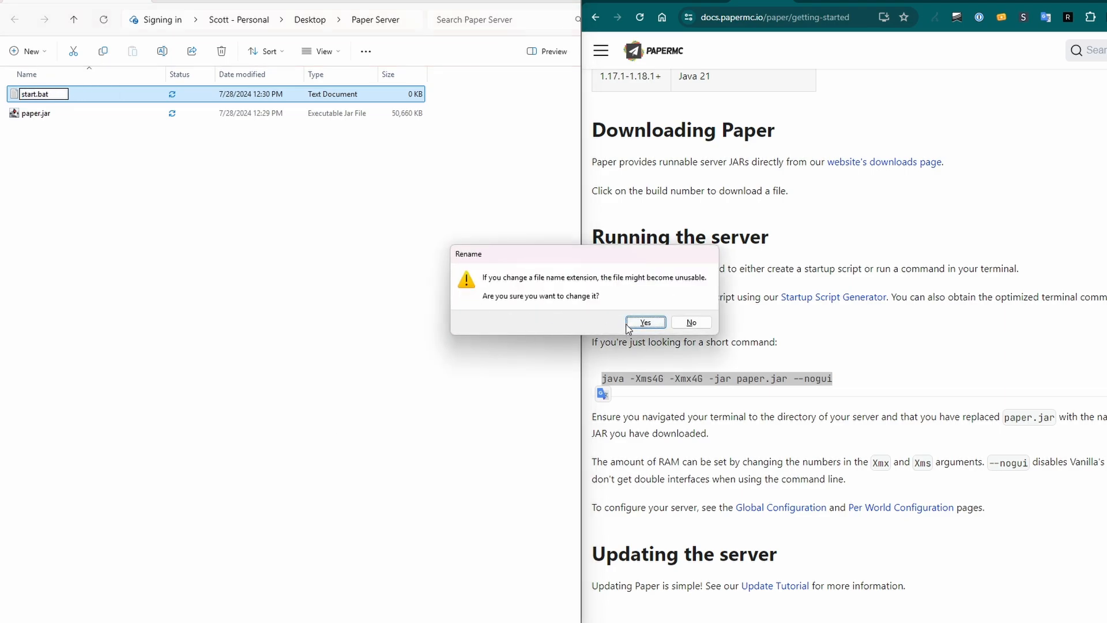
{"action": "left_click", "coordinate": [644, 323]}
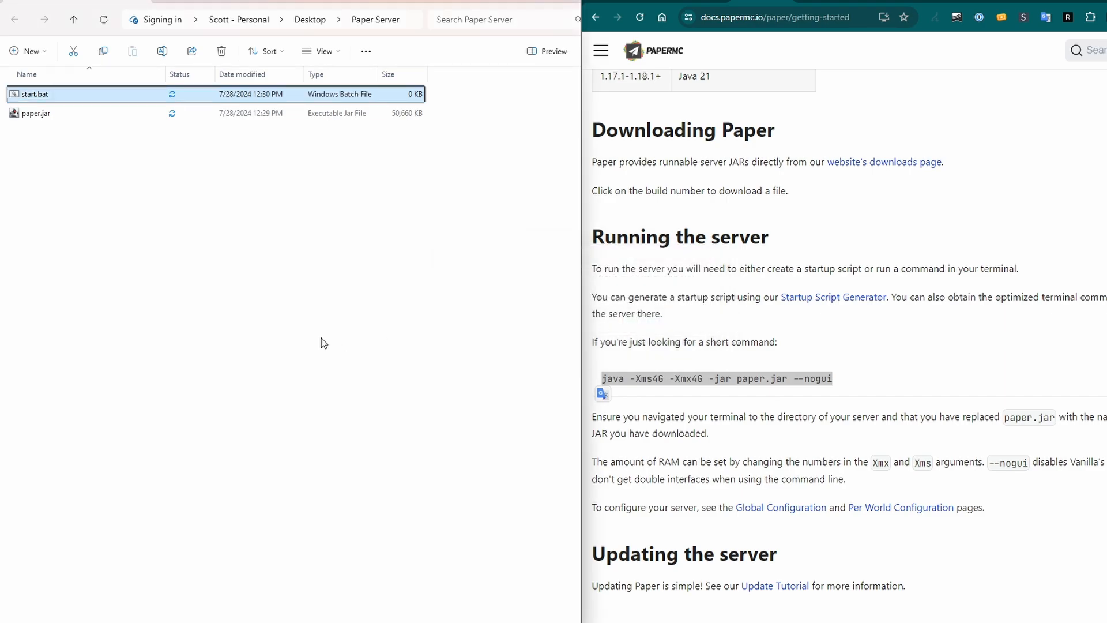
- Edit start.bat in Notepad and paste the command java -Xms4G -Xmx4G -jar paper.jar --nogui
{"action": "right_click", "coordinate": [34, 94]}
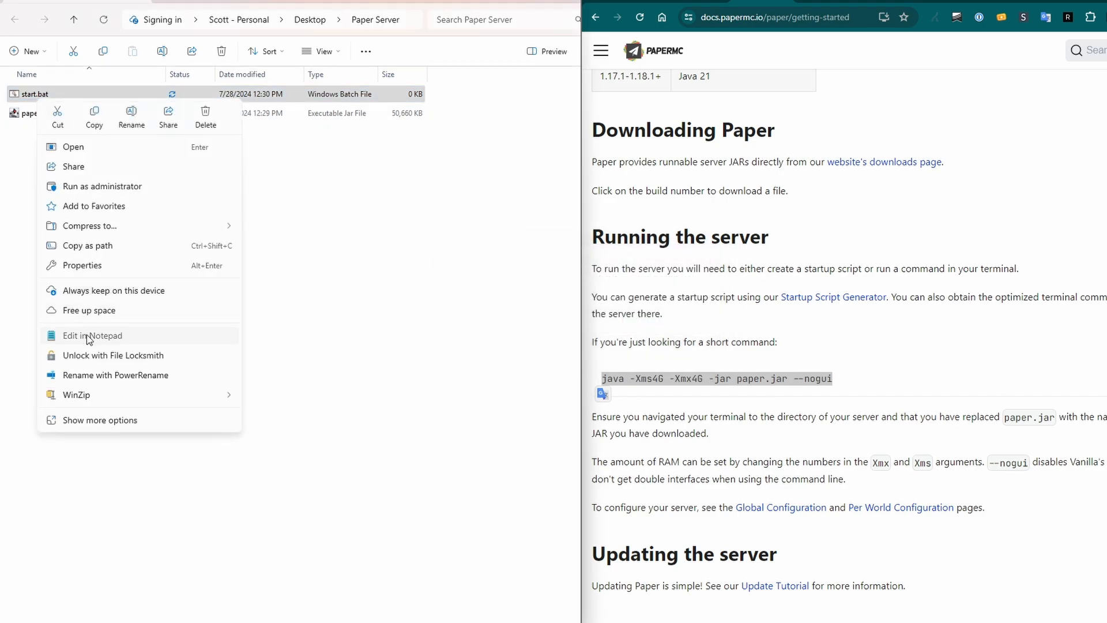
{"action": "left_click", "coordinate": [91, 335]}
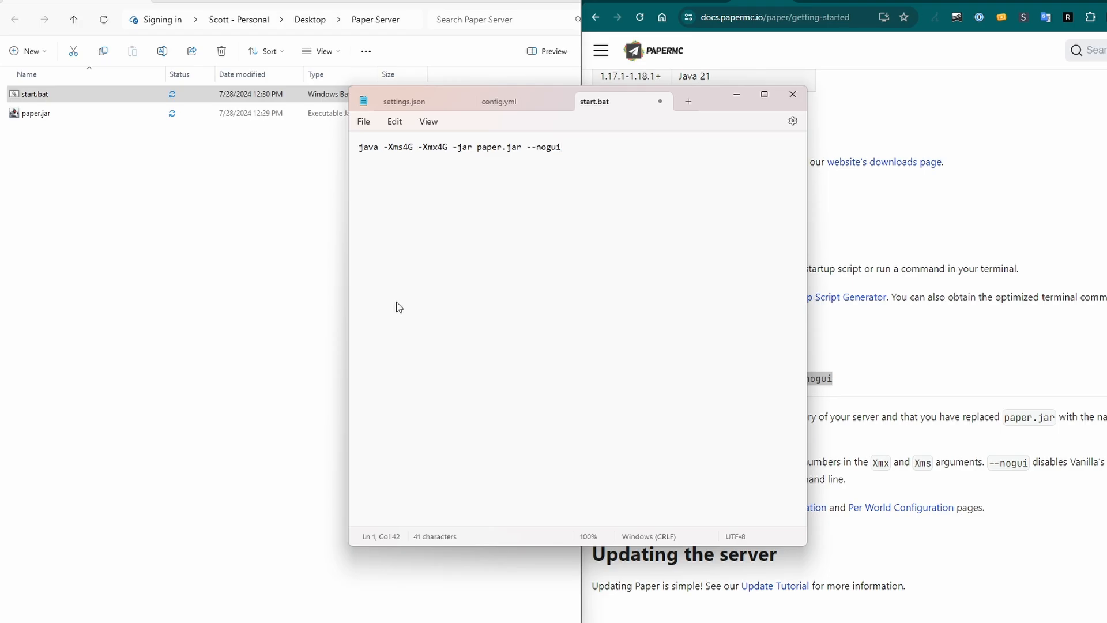
{"action": "type", "text": "P"}
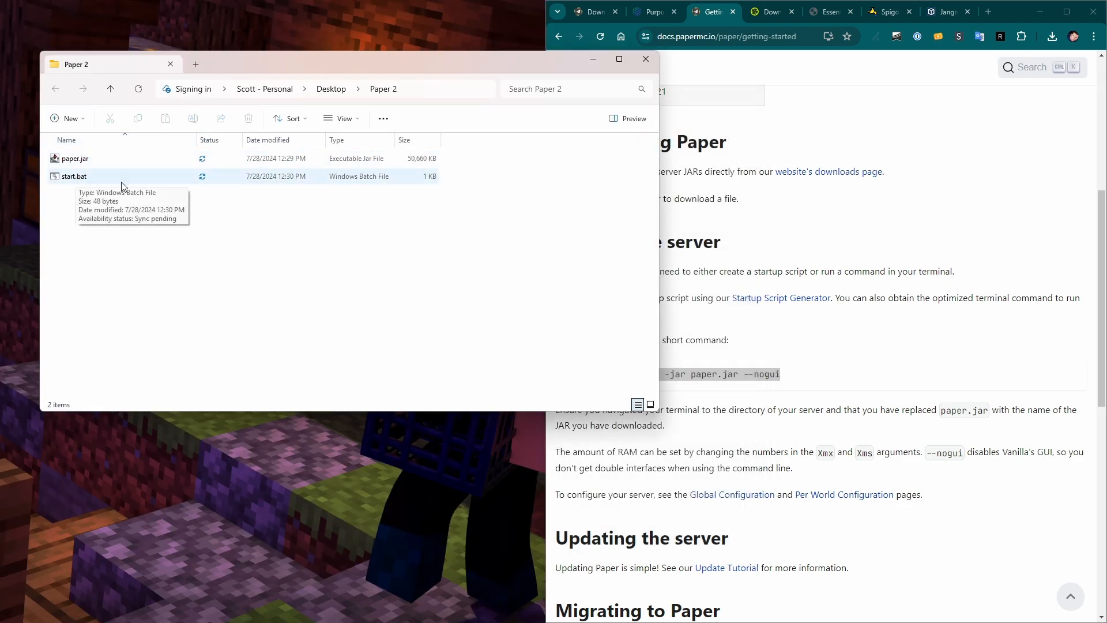
{"action": "left_click", "coordinate": [343, 117]}
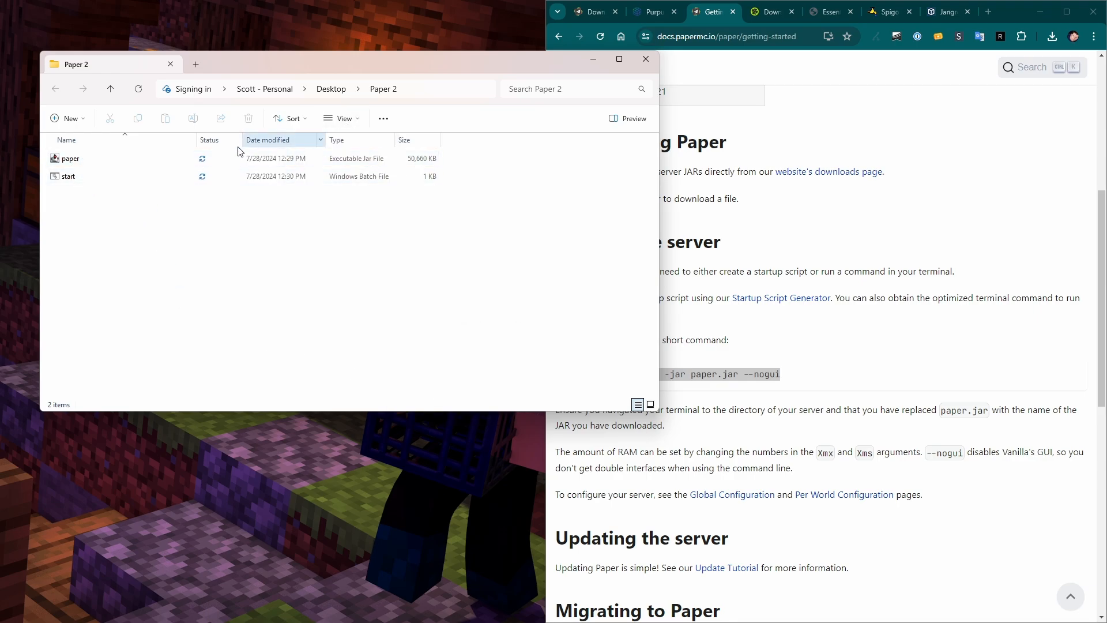
{"action": "left_click", "coordinate": [341, 118]}
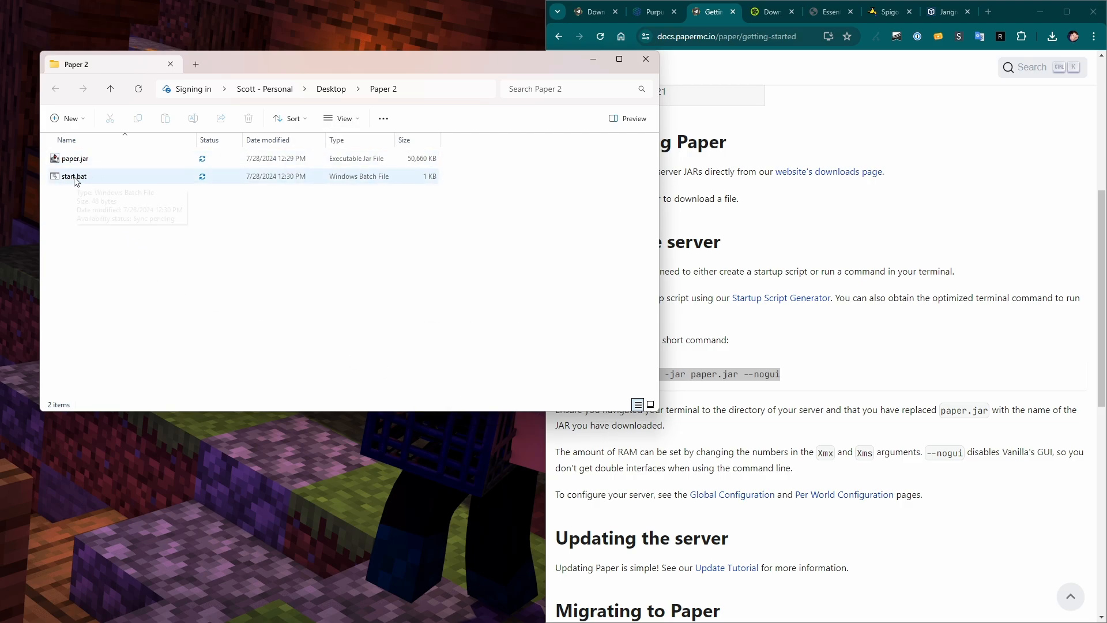
{"action": "mouse_move", "coordinate": [74, 177]}
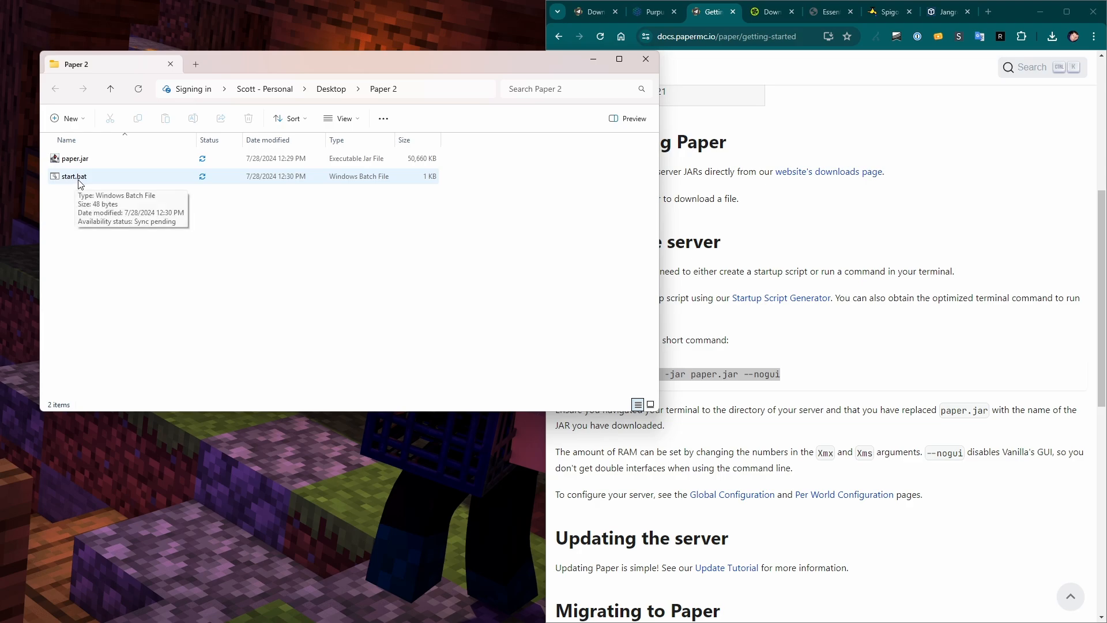
{"action": "mouse_move", "coordinate": [205, 295]}
{"action": "type", "text": "j"}
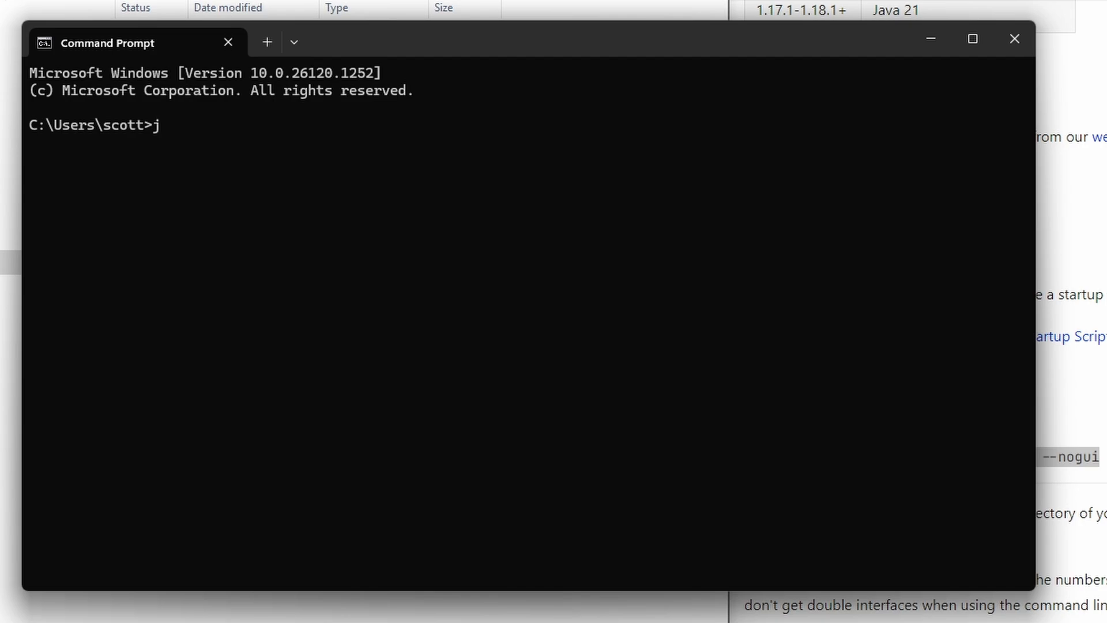
- Run java --version to confirm OpenJDK 21 (Temurin) is installed
{"action": "type", "text": "ava --version"}
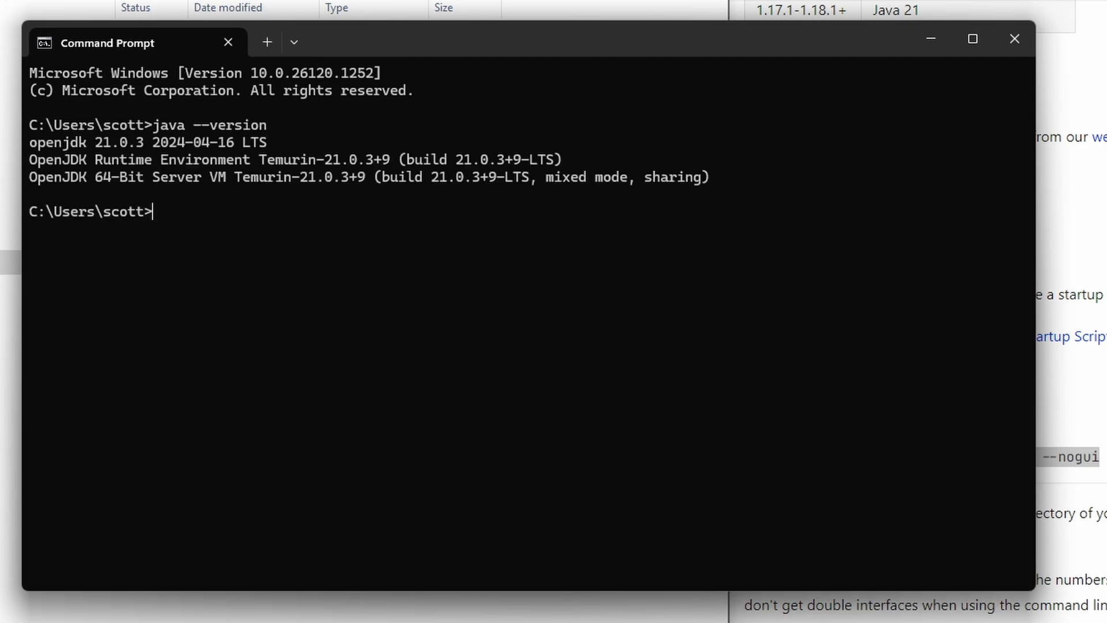
{"action": "mouse_move", "coordinate": [177, 223]}
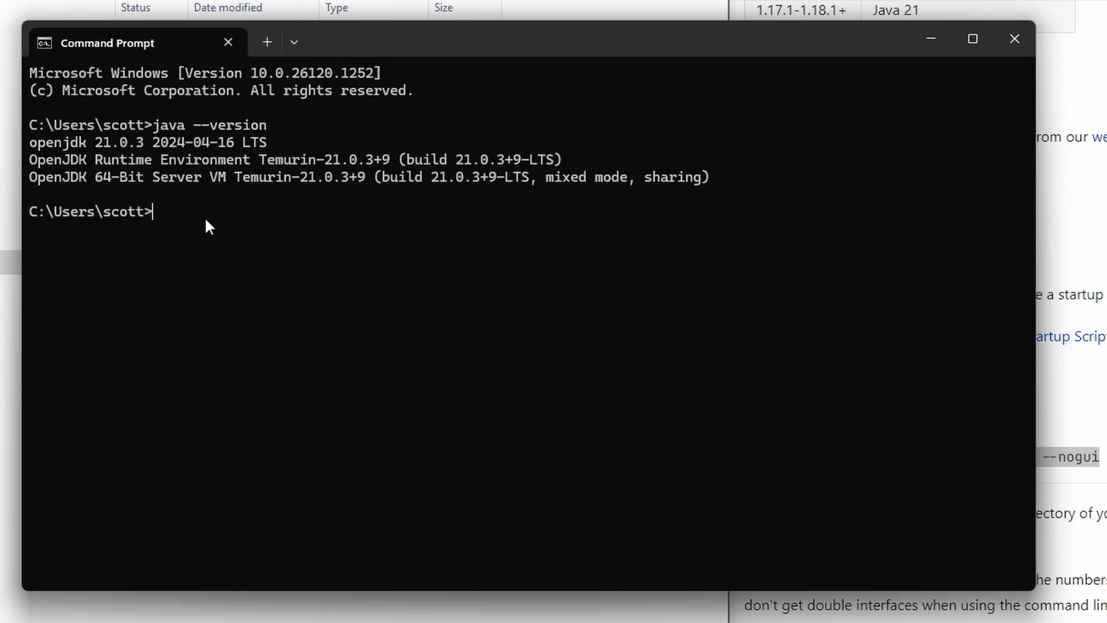
{"action": "mouse_move", "coordinate": [81, 148]}
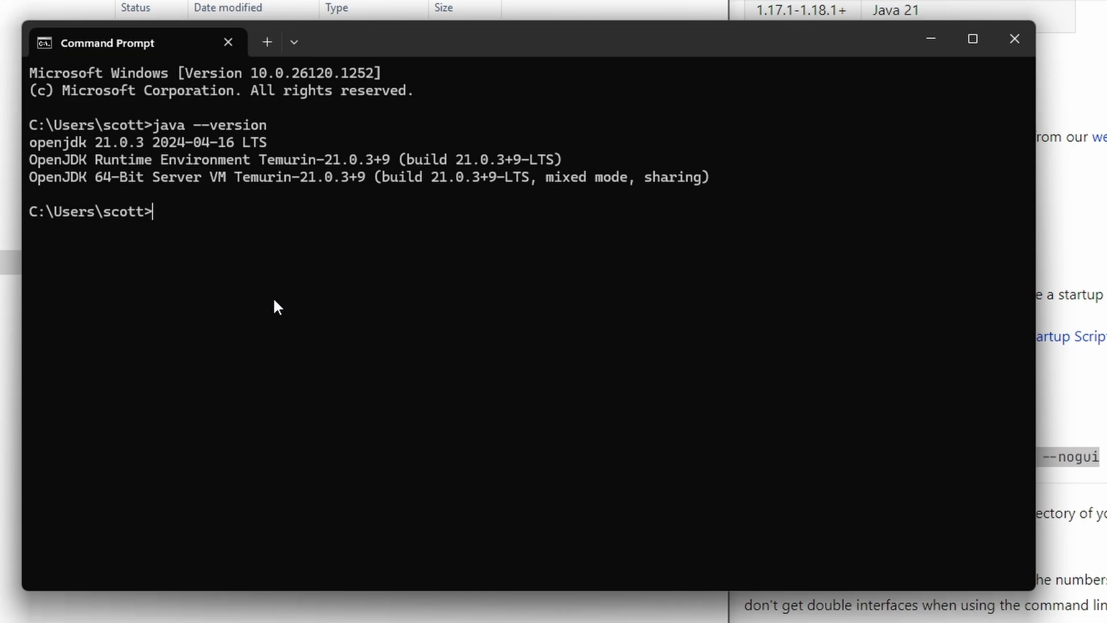
{"action": "mouse_move", "coordinate": [268, 259]}
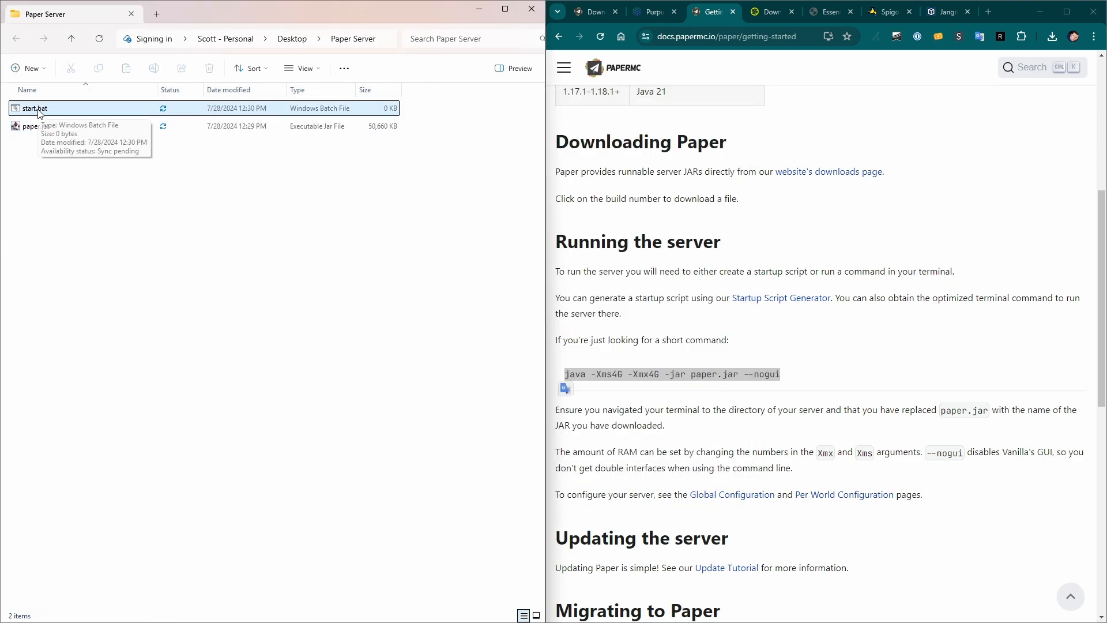
- Run start.bat once, then set eula=true in eula.txt and close it
{"action": "double_click", "coordinate": [32, 108]}
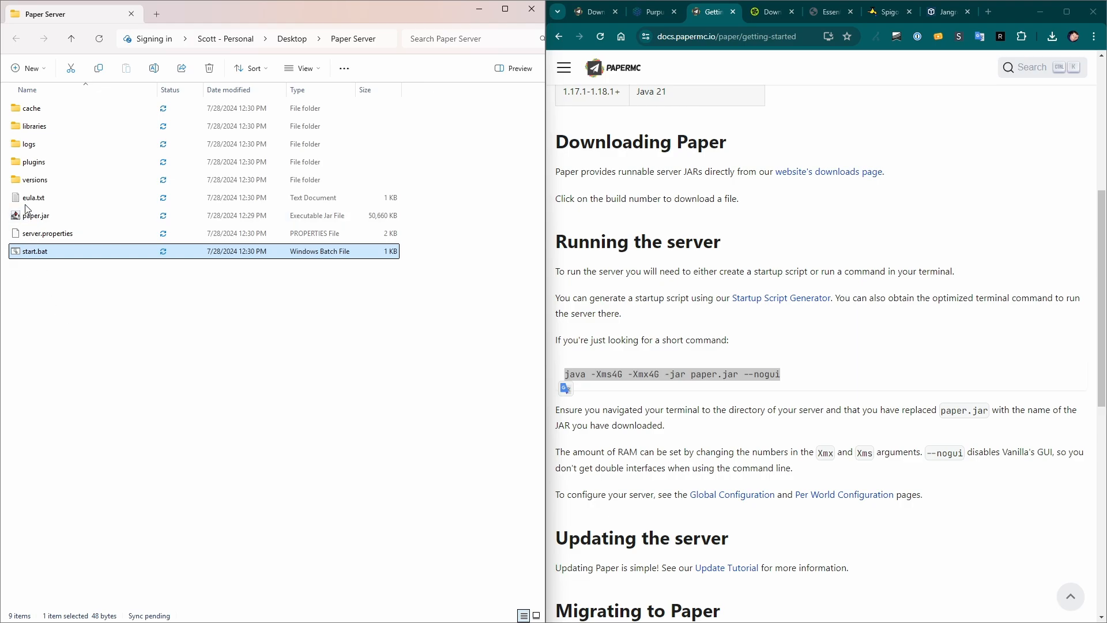
{"action": "mouse_move", "coordinate": [31, 188]}
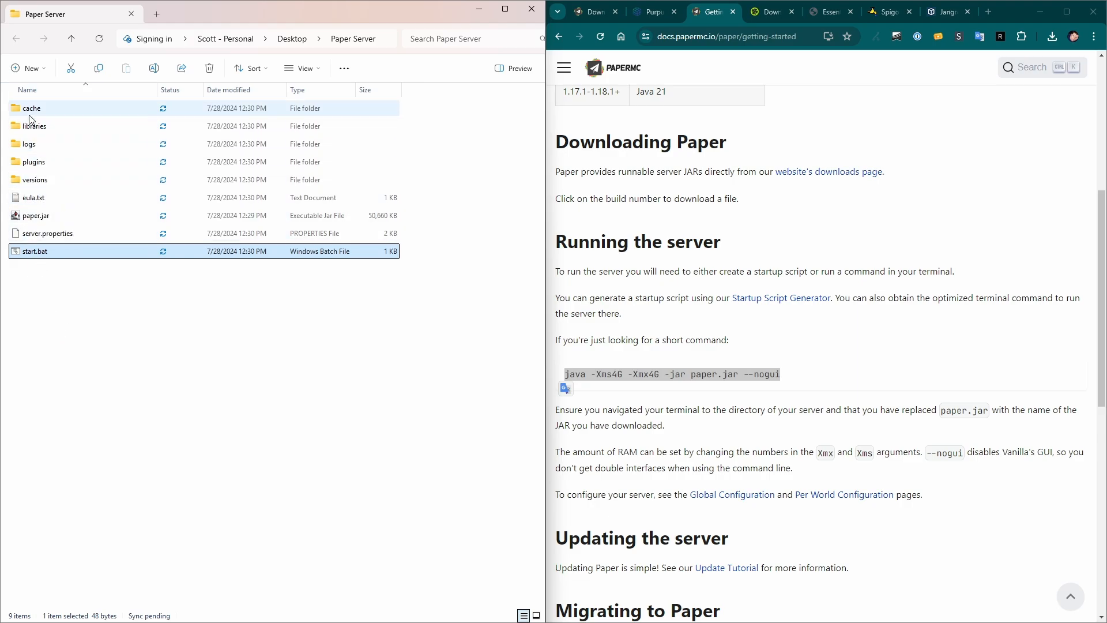
{"action": "double_click", "coordinate": [32, 198]}
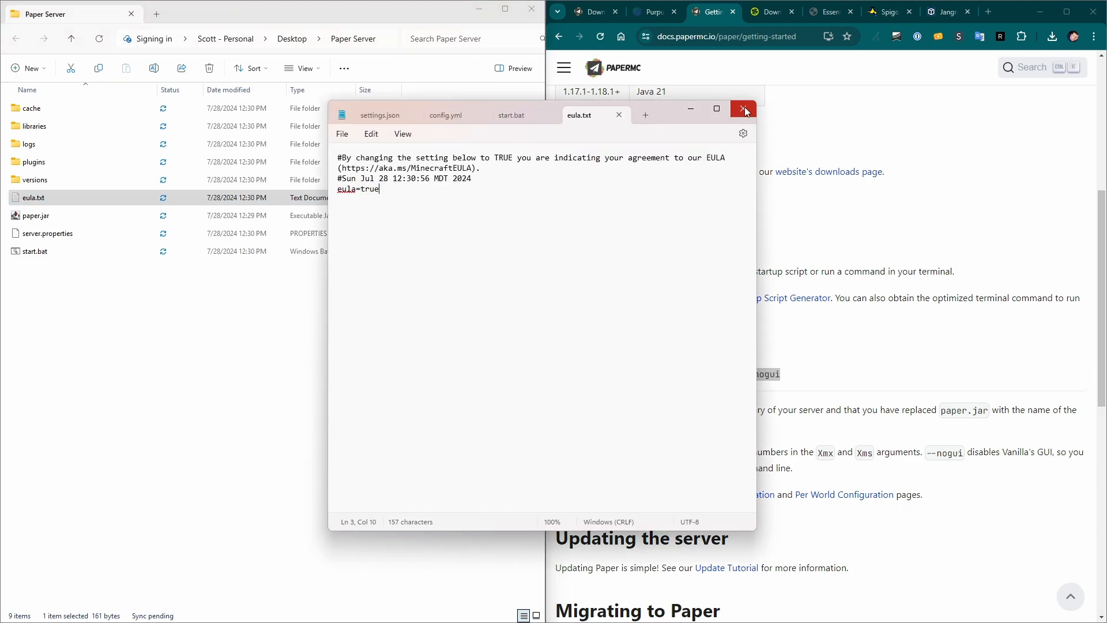
{"action": "left_click", "coordinate": [743, 111]}
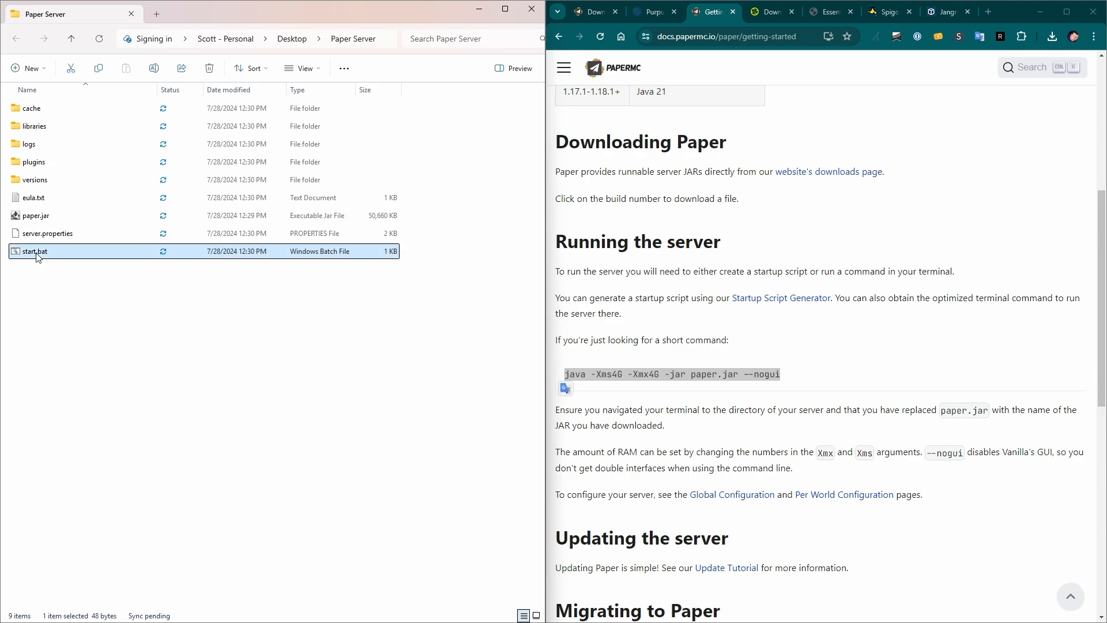
- Relaunch start.bat so the Purpur server starts fully and generates its world folders
{"action": "double_click", "coordinate": [34, 251]}
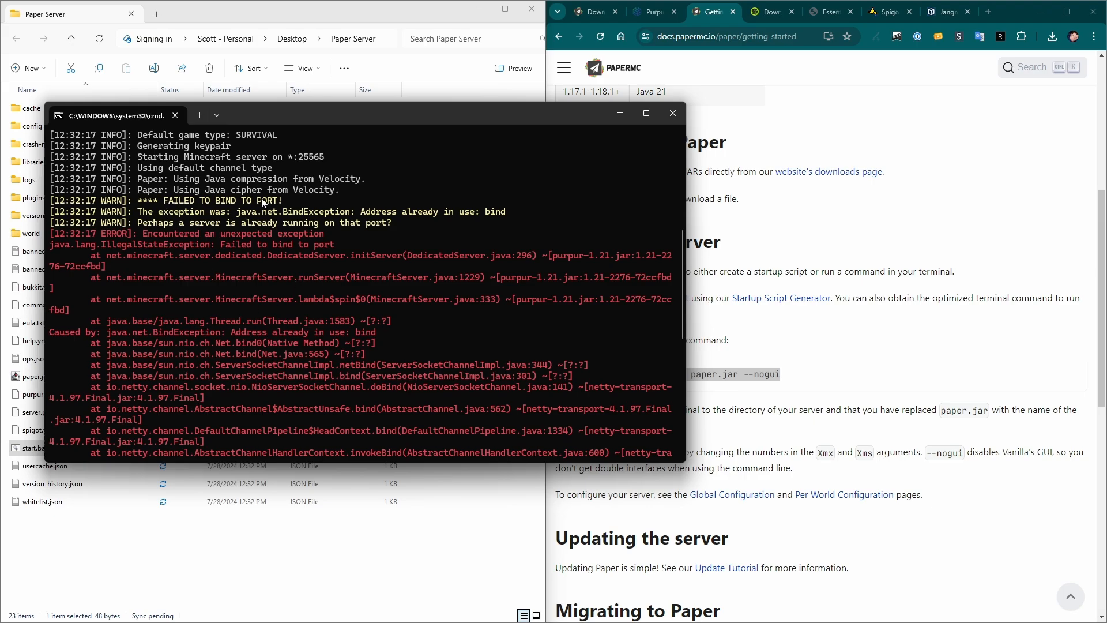
{"action": "mouse_move", "coordinate": [417, 221]}
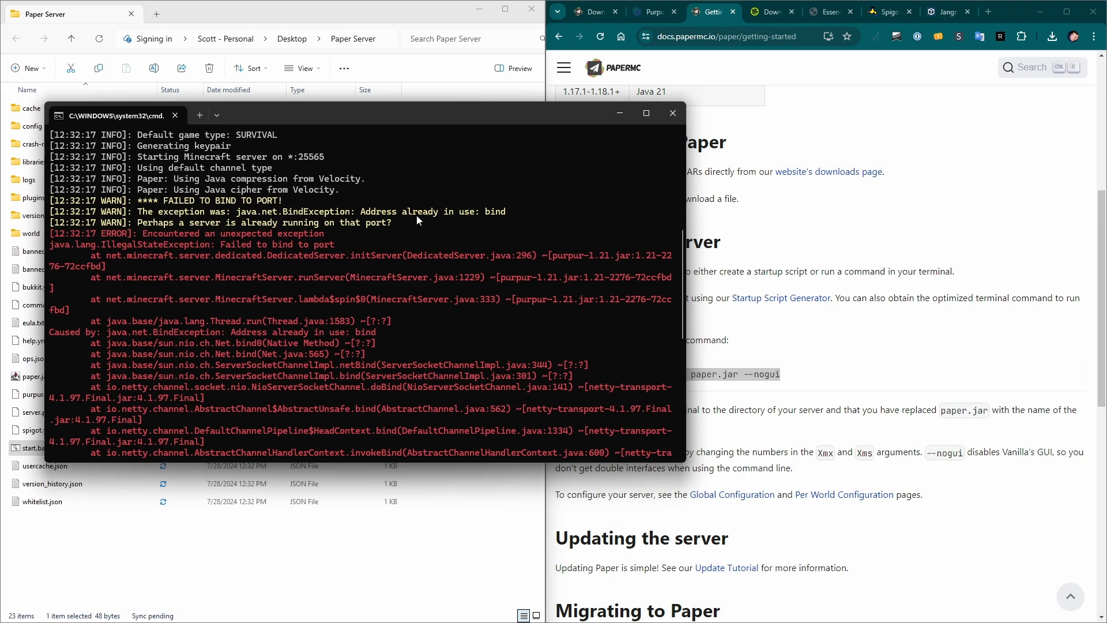
{"action": "mouse_move", "coordinate": [494, 220]}
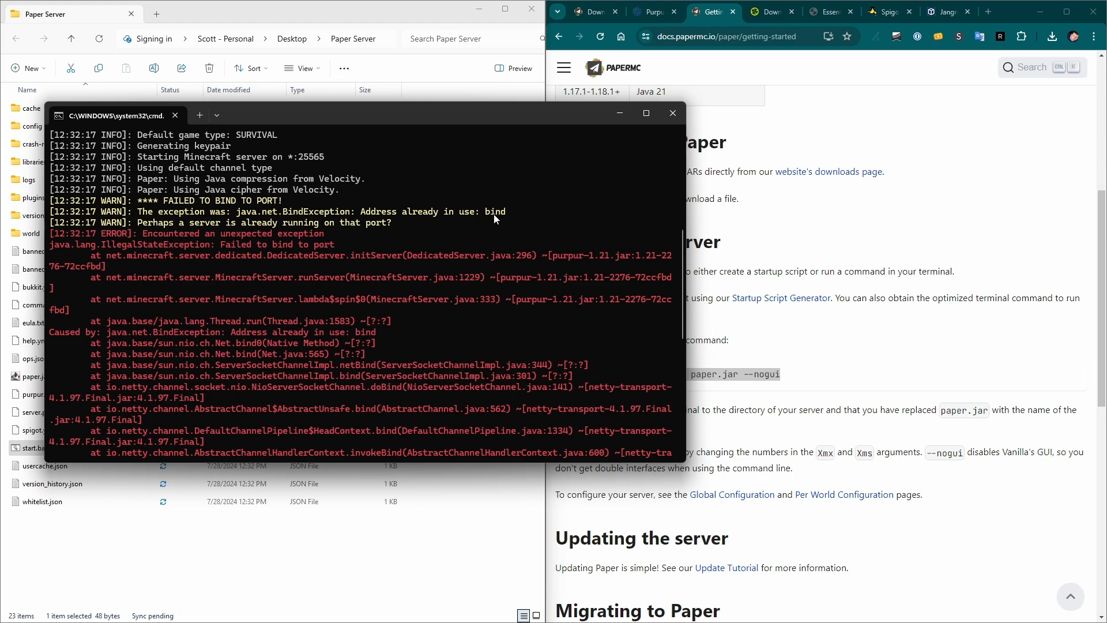
{"action": "mouse_move", "coordinate": [401, 281]}
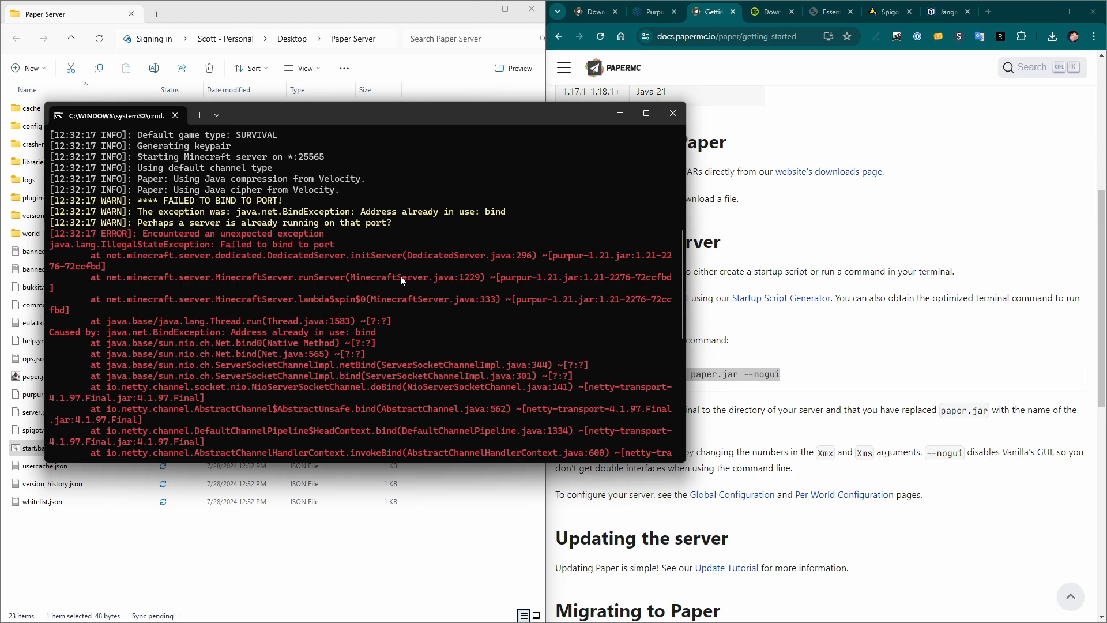
{"action": "left_click", "coordinate": [671, 113]}
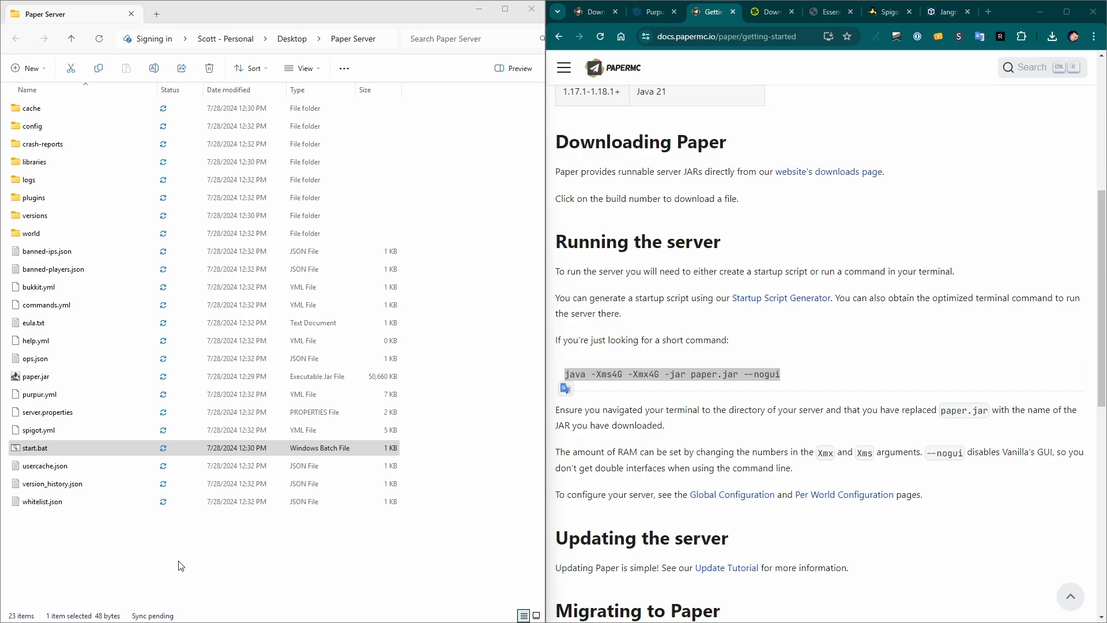
{"action": "left_click", "coordinate": [34, 447]}
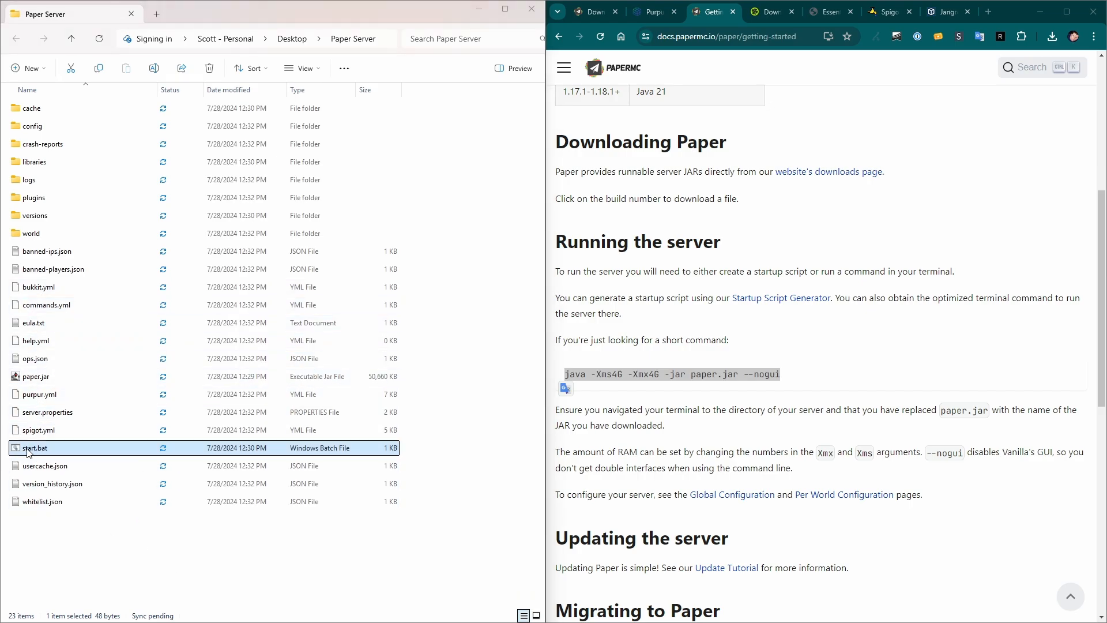
{"action": "double_click", "coordinate": [35, 447]}
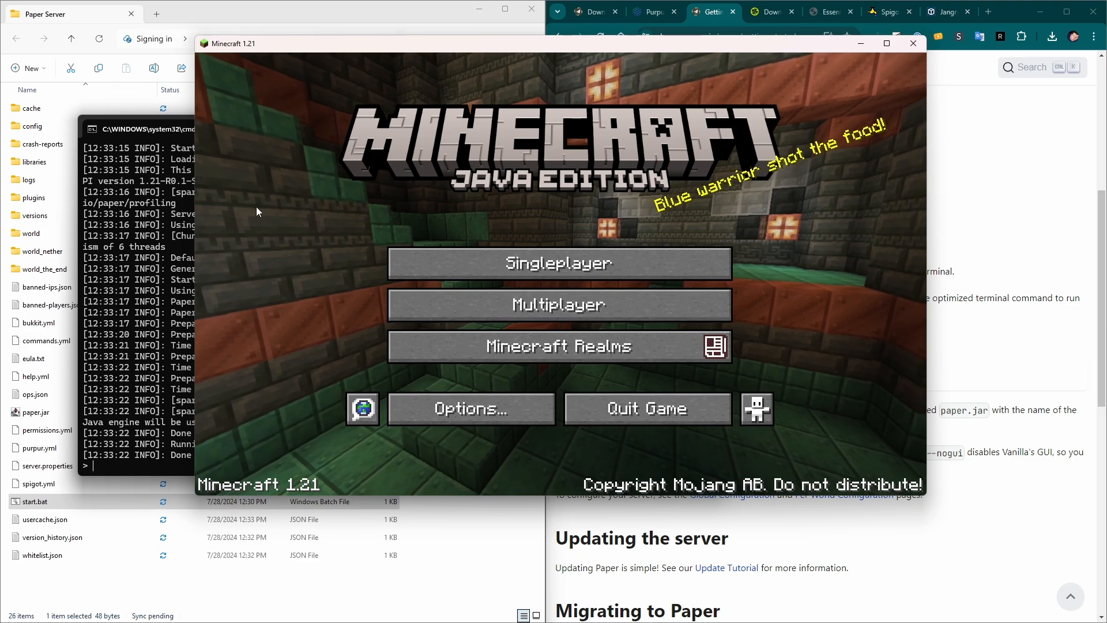
- Set the saved Minecraft Server multiplayer entry's address to 127.0.0.1 and save it
{"action": "left_click", "coordinate": [559, 304]}
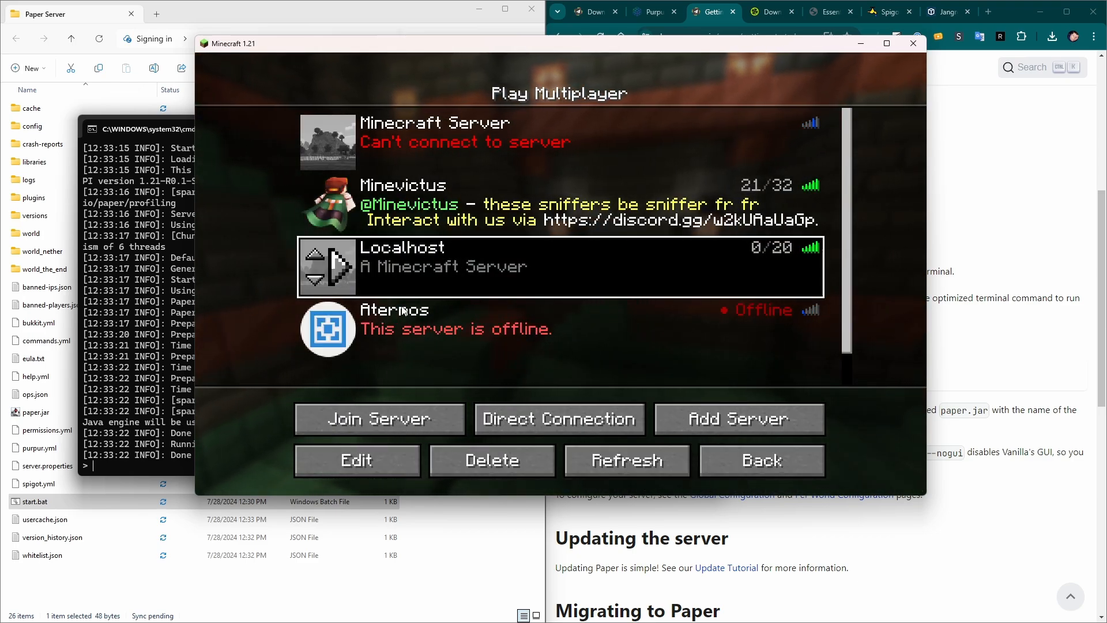
{"action": "left_click", "coordinate": [356, 460]}
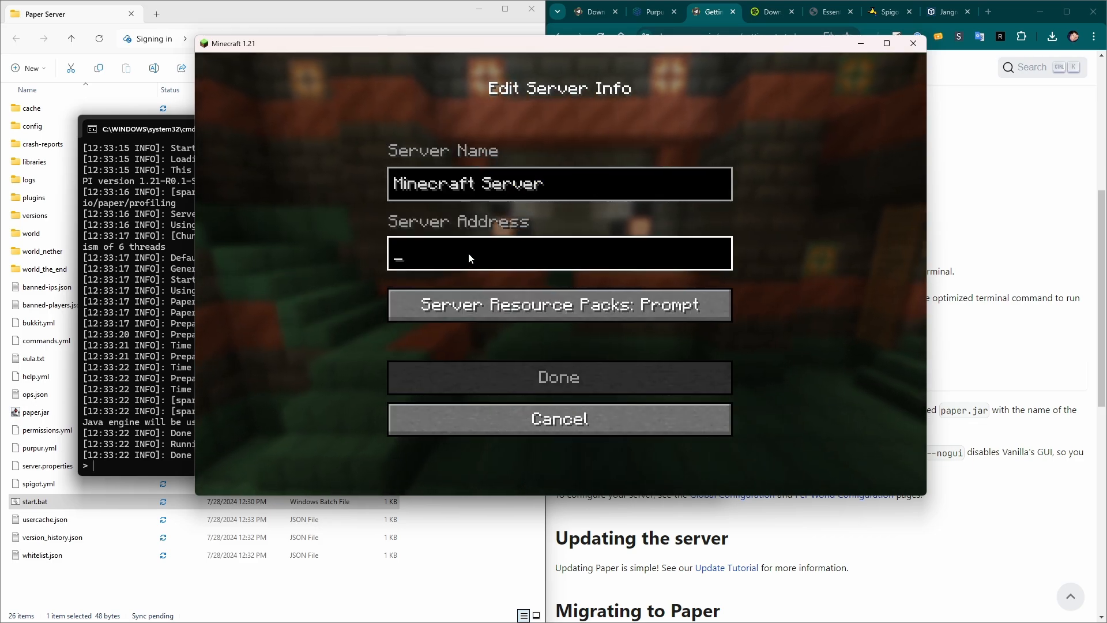
{"action": "type", "text": "127.0.0.1"}
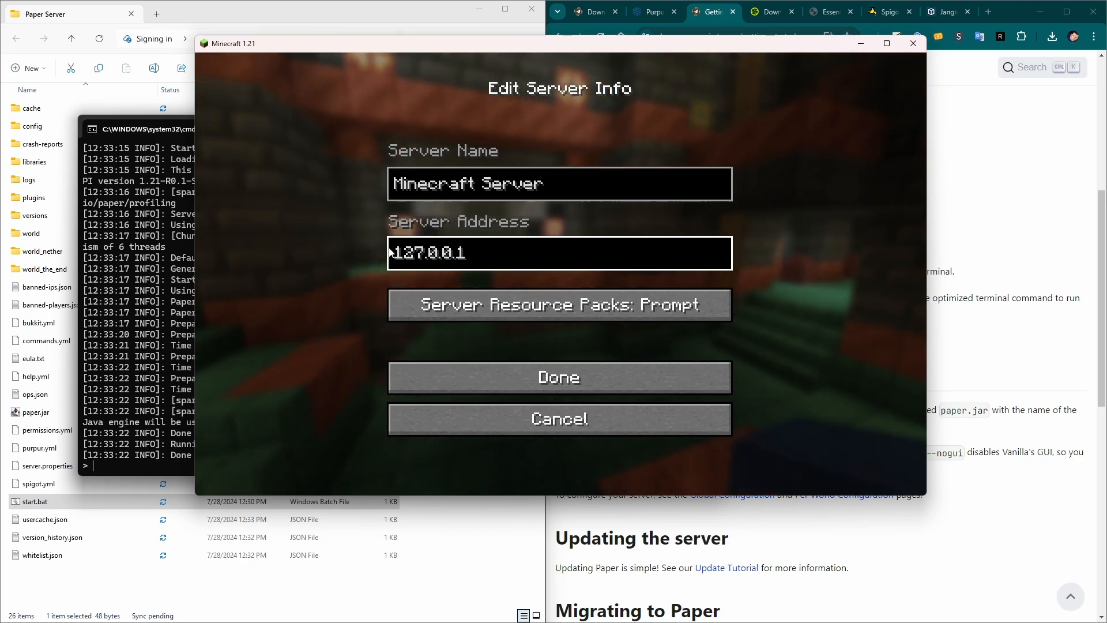
{"action": "left_click", "coordinate": [559, 377]}
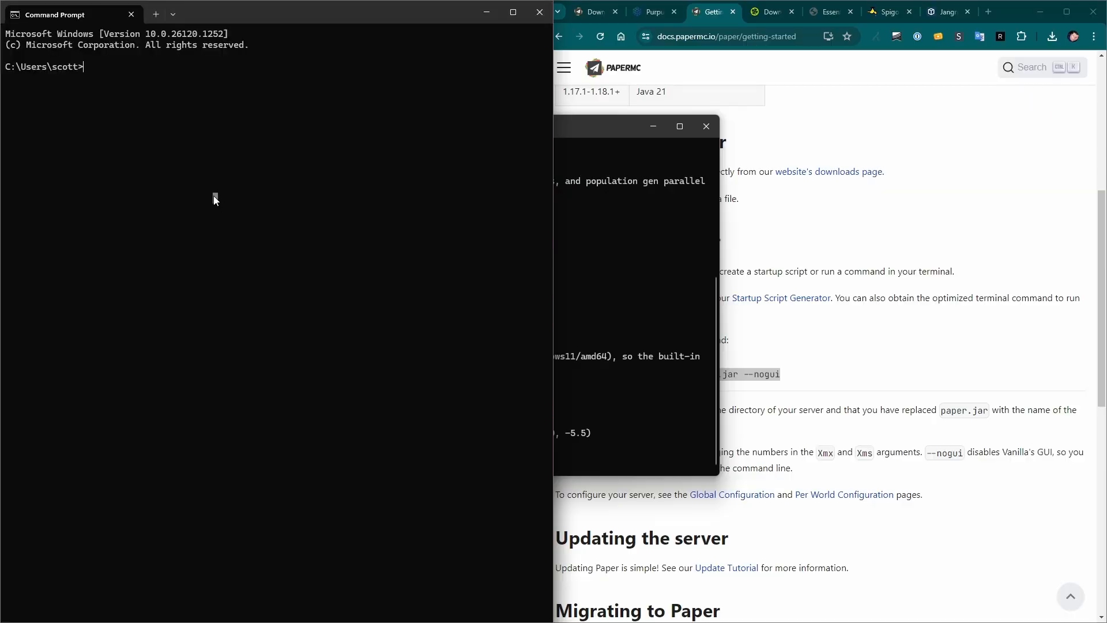
- Run ipconfig and select the Ethernet adapter's IPv4 address 10.0.0.209
{"action": "type", "text": "ipconfig"}
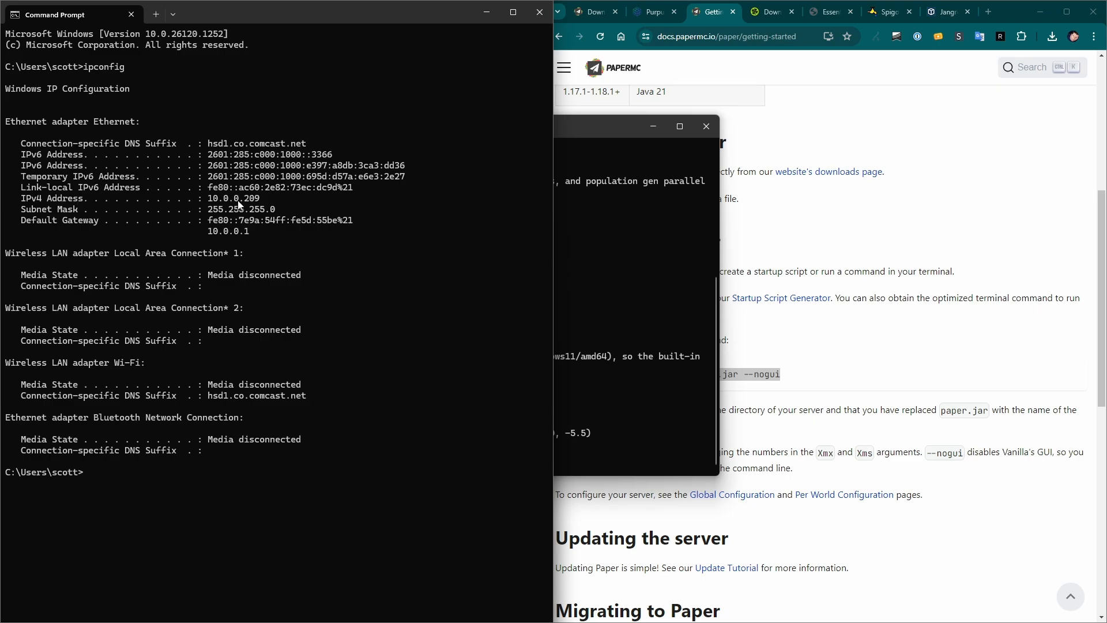
{"action": "double_click", "coordinate": [234, 198]}
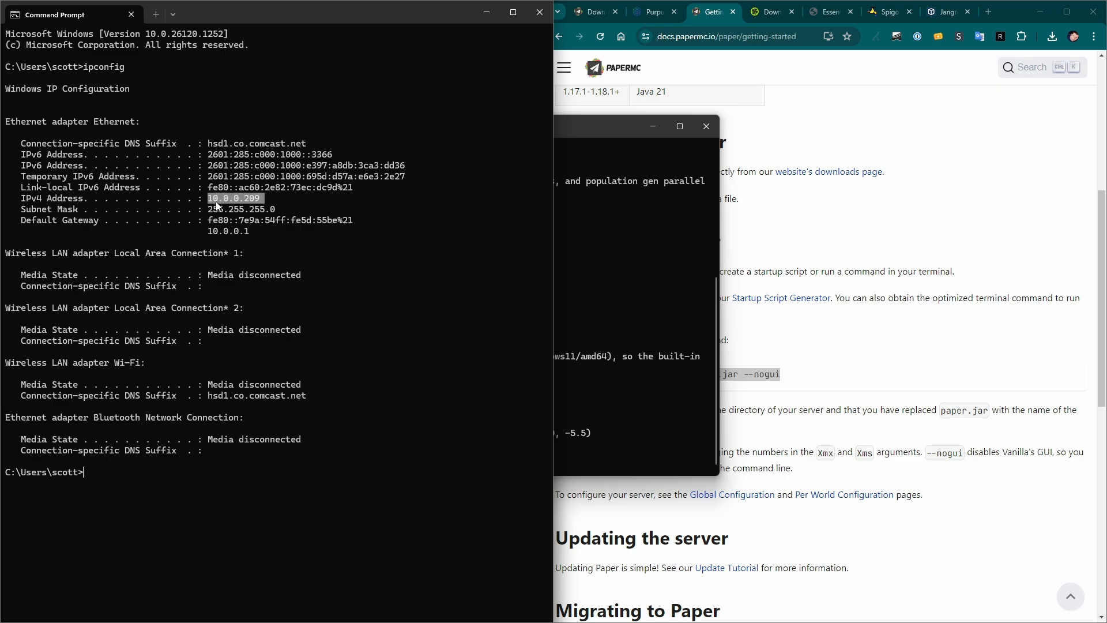
{"action": "mouse_move", "coordinate": [172, 205]}
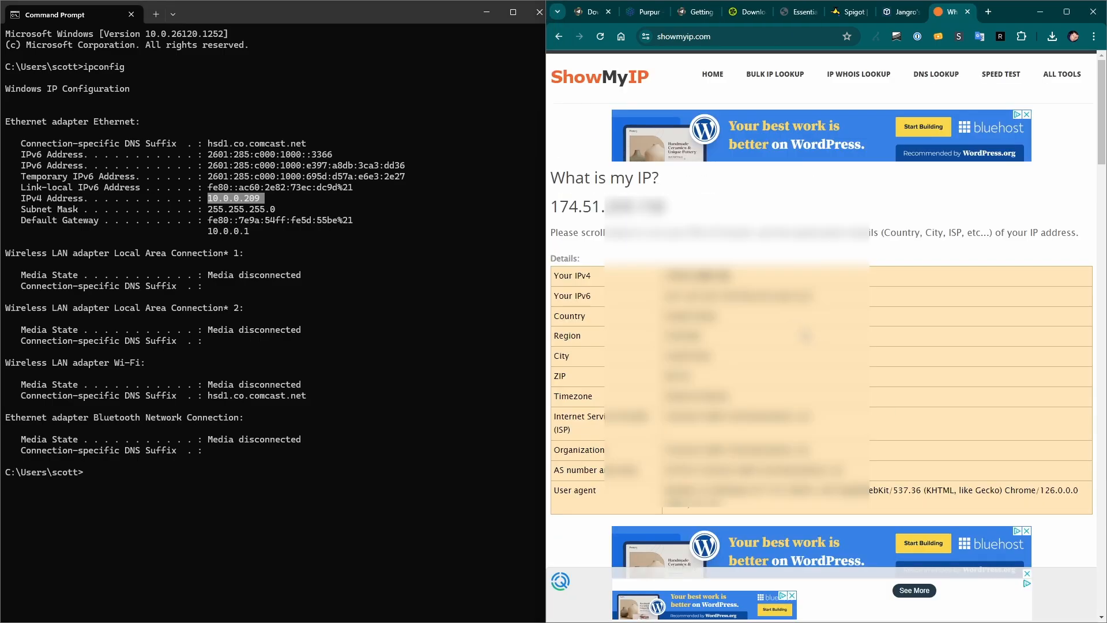
{"action": "left_click", "coordinate": [733, 36]}
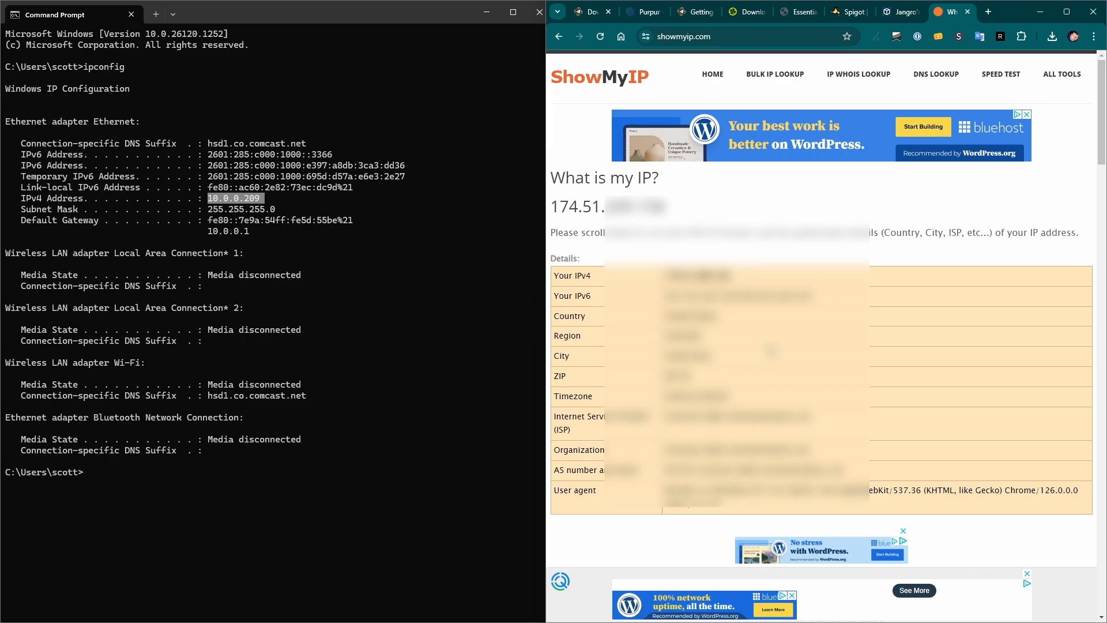
{"action": "left_click", "coordinate": [519, 13]}
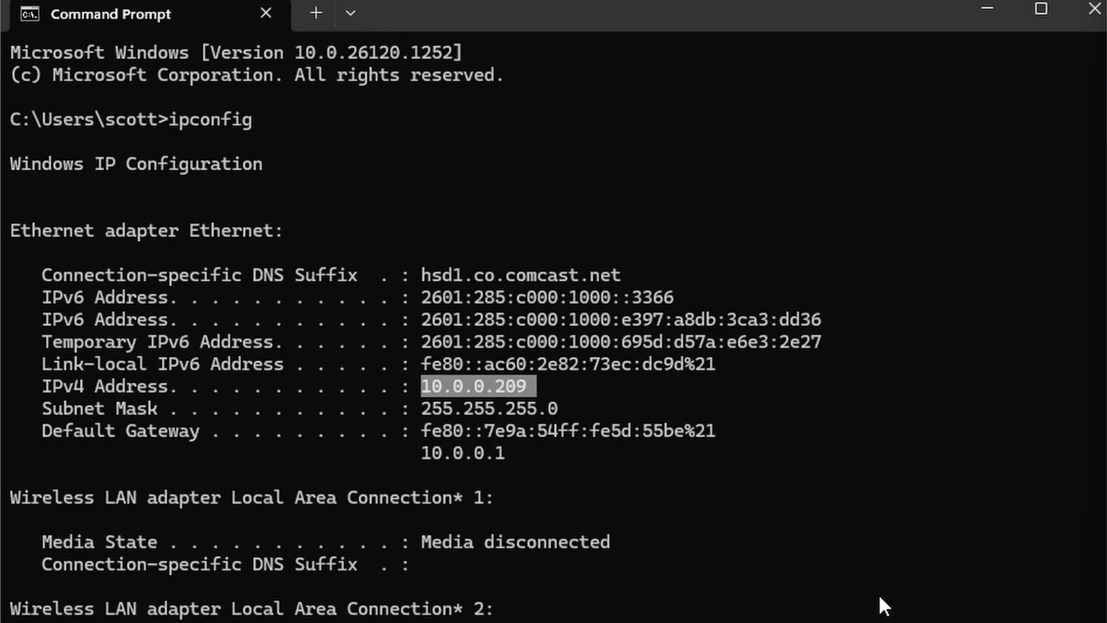
{"action": "mouse_move", "coordinate": [560, 468]}
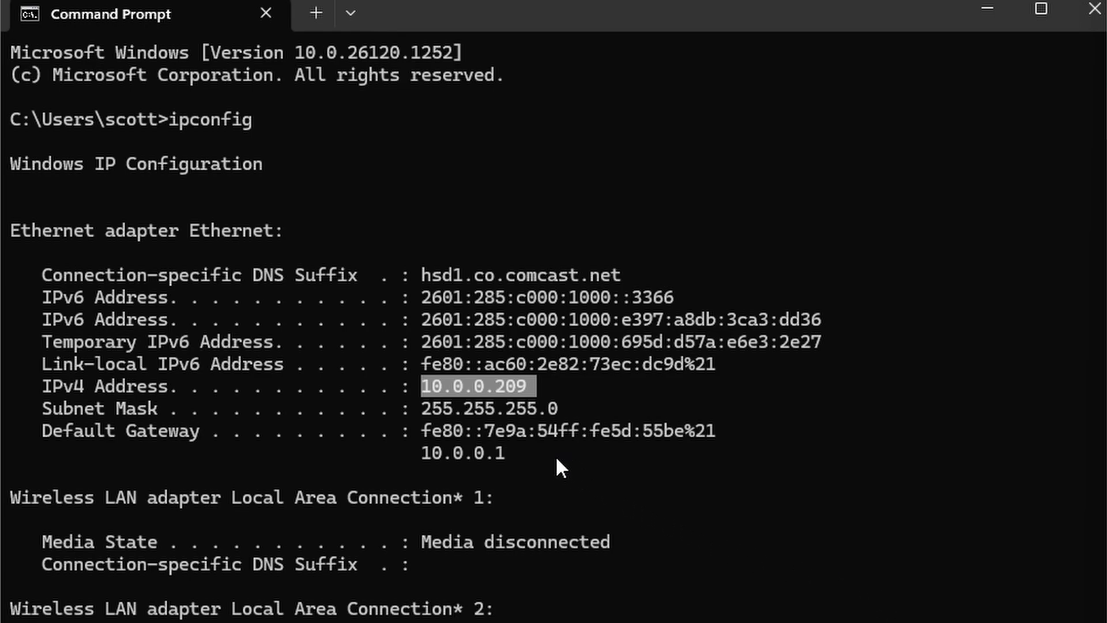
- Select the default gateway address 10.0.0.1 in the ipconfig output
{"action": "double_click", "coordinate": [464, 453]}
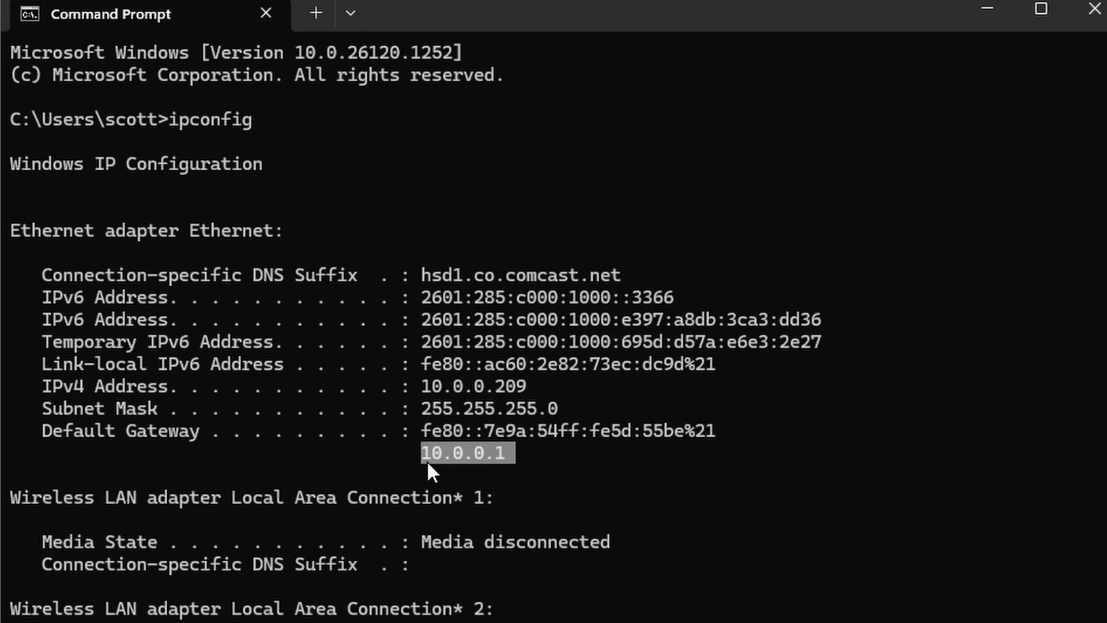
{"action": "mouse_move", "coordinate": [684, 503]}
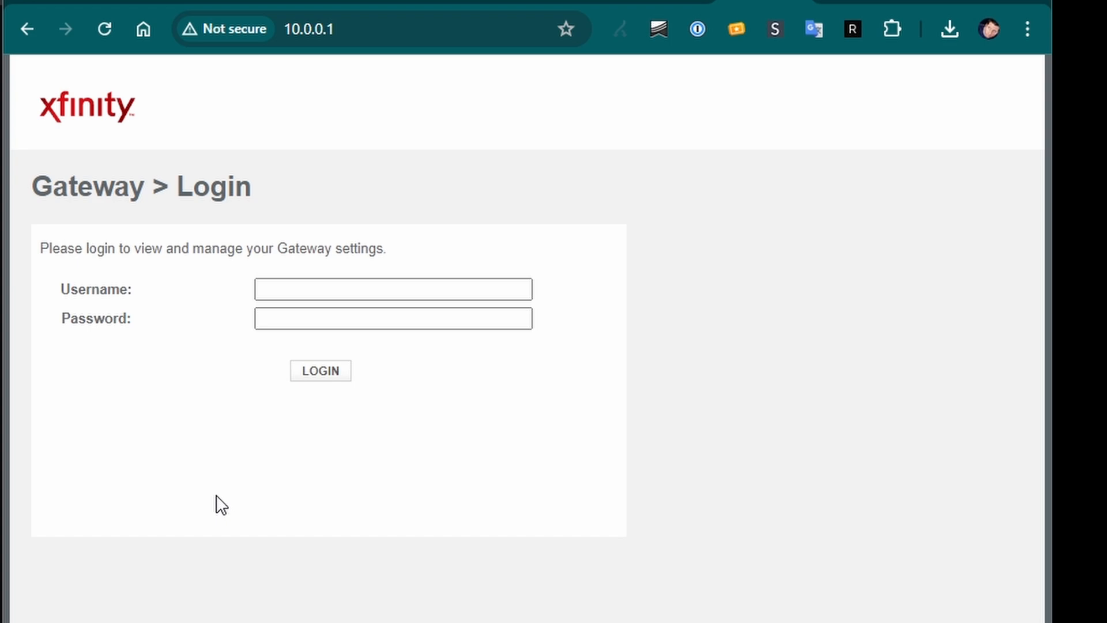
{"action": "mouse_move", "coordinate": [237, 370]}
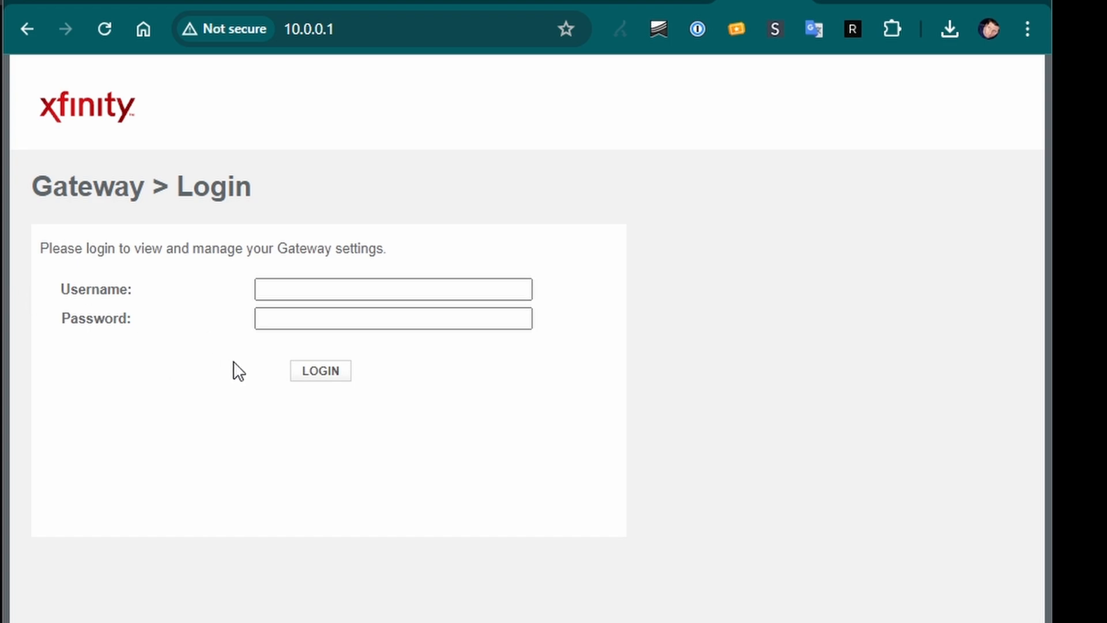
{"action": "mouse_move", "coordinate": [251, 371]}
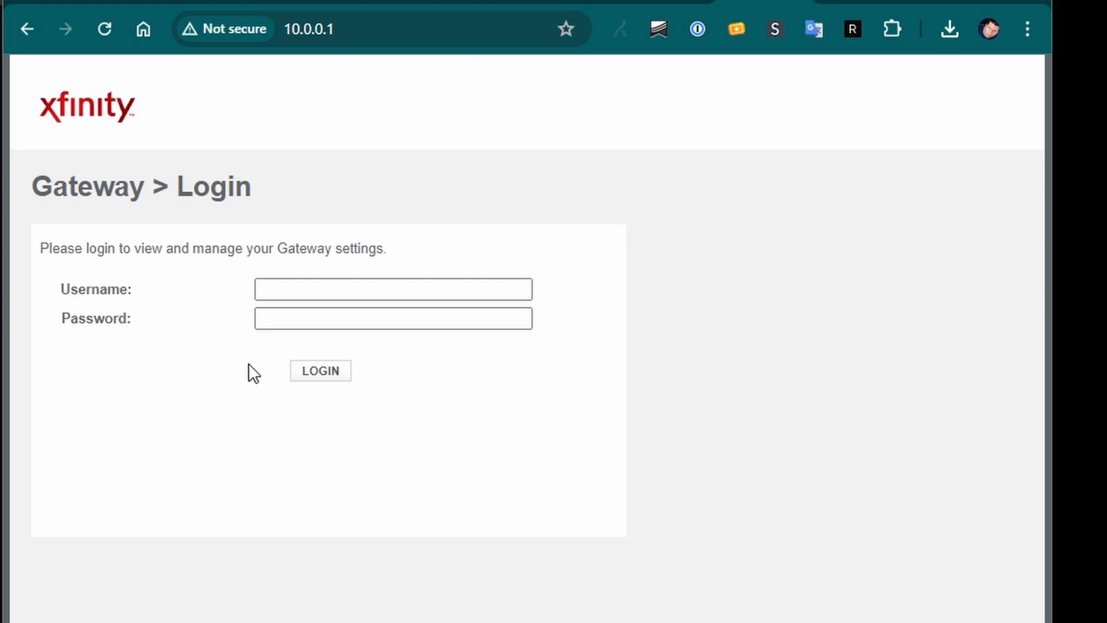
{"action": "mouse_move", "coordinate": [263, 372]}
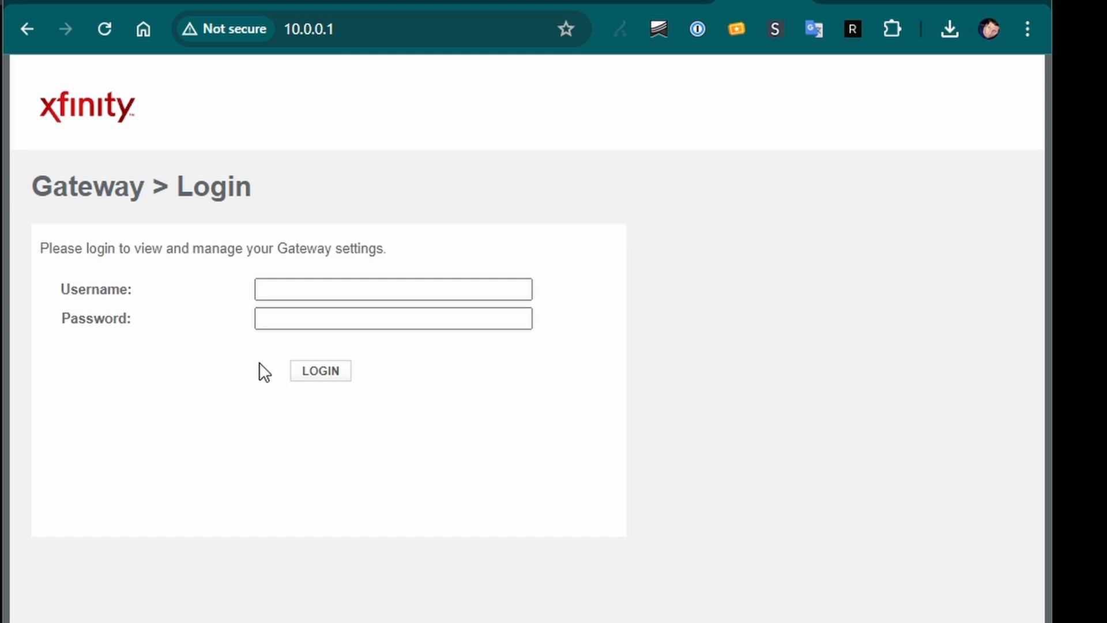
- Log in to the Xfinity Gateway admin at 10.0.0.1 with the username and password
{"action": "left_click", "coordinate": [319, 370]}
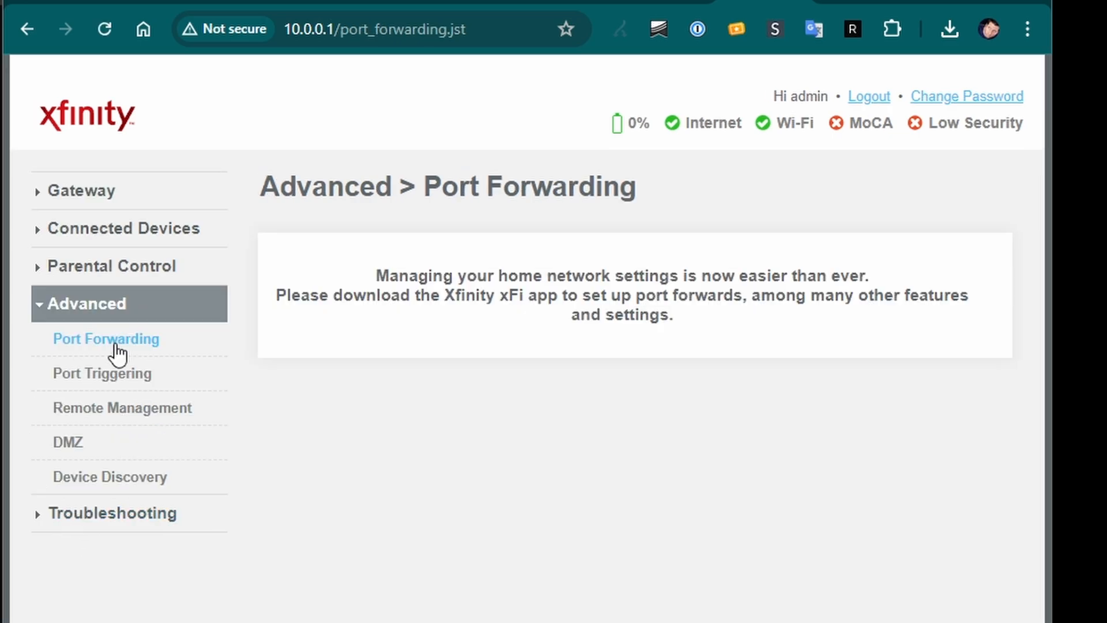
{"action": "mouse_move", "coordinate": [542, 284]}
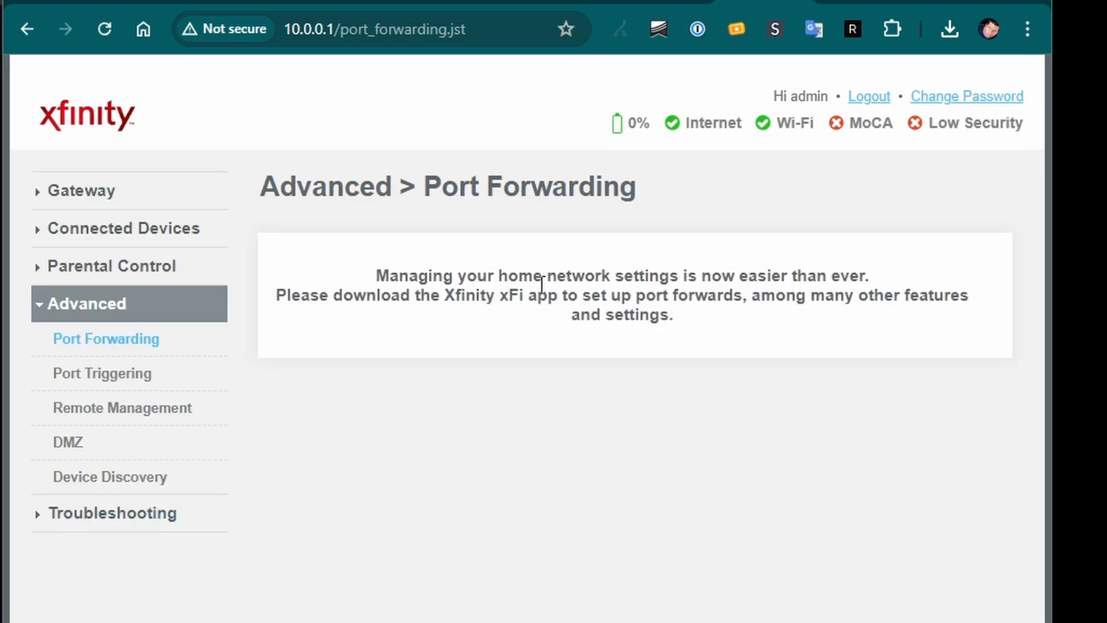
{"action": "mouse_move", "coordinate": [872, 304]}
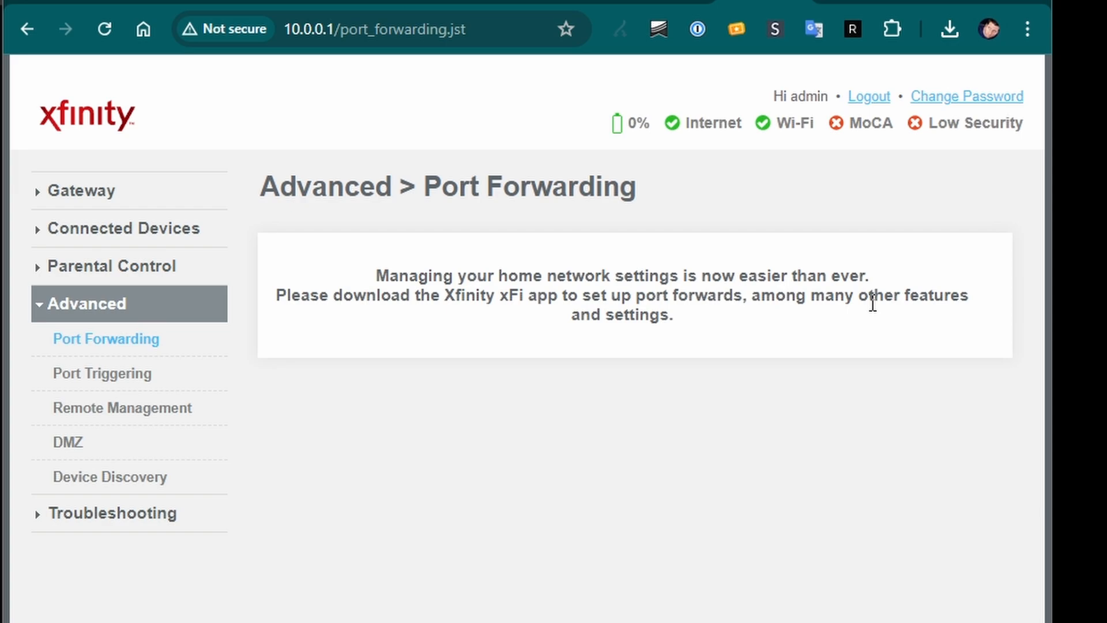
{"action": "mouse_move", "coordinate": [726, 472]}
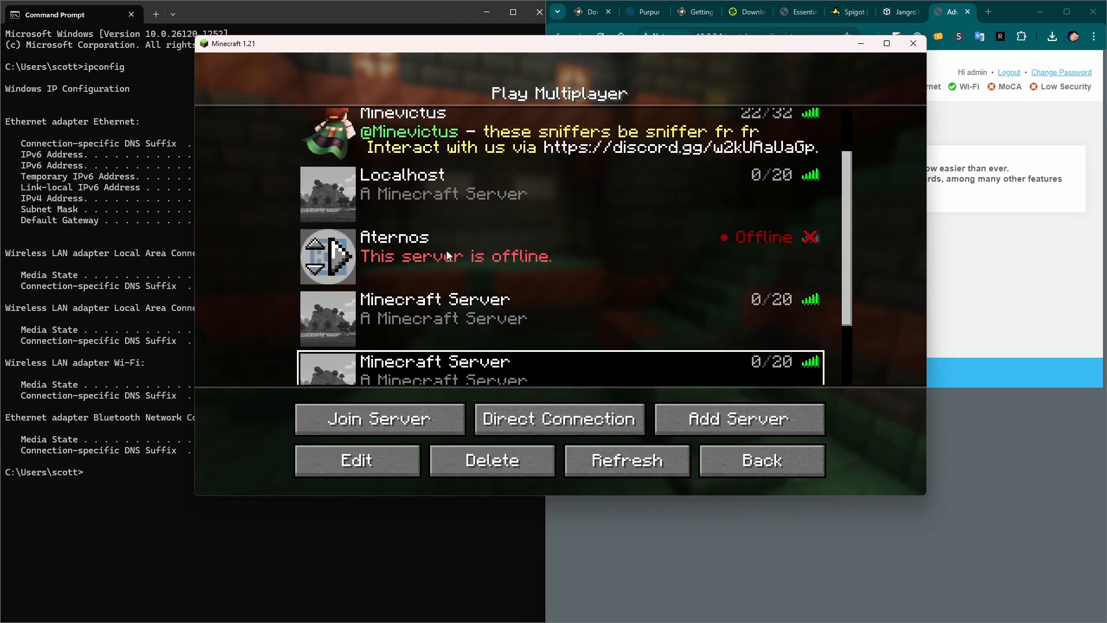
- Confirm the last Minecraft Server entry's address 127.0.0.1 and save it
{"action": "left_click", "coordinate": [355, 459]}
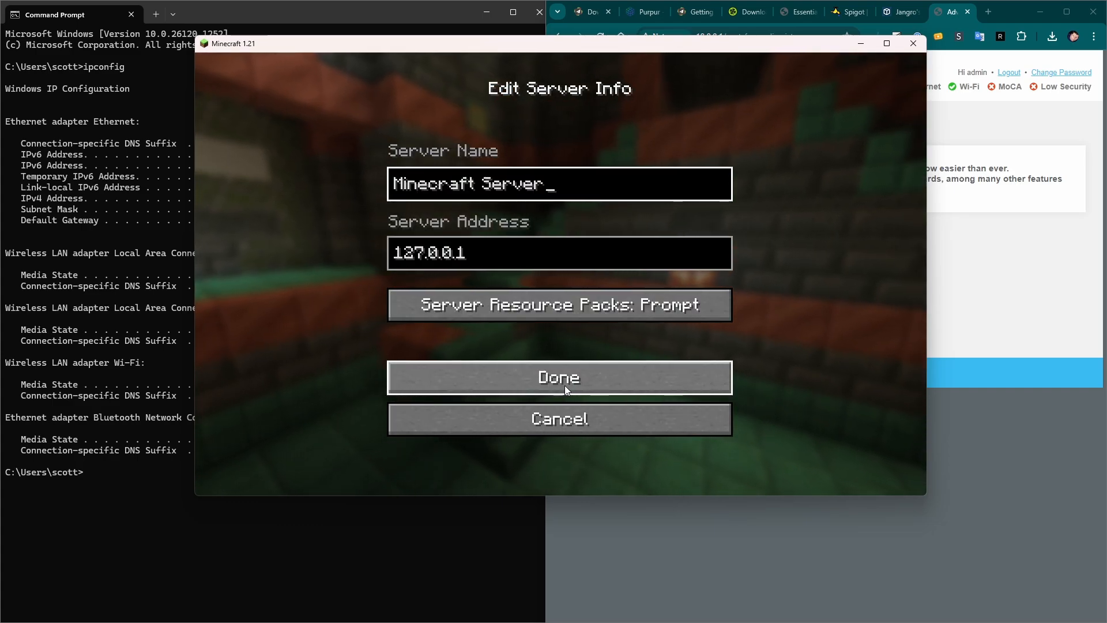
{"action": "left_click", "coordinate": [558, 377]}
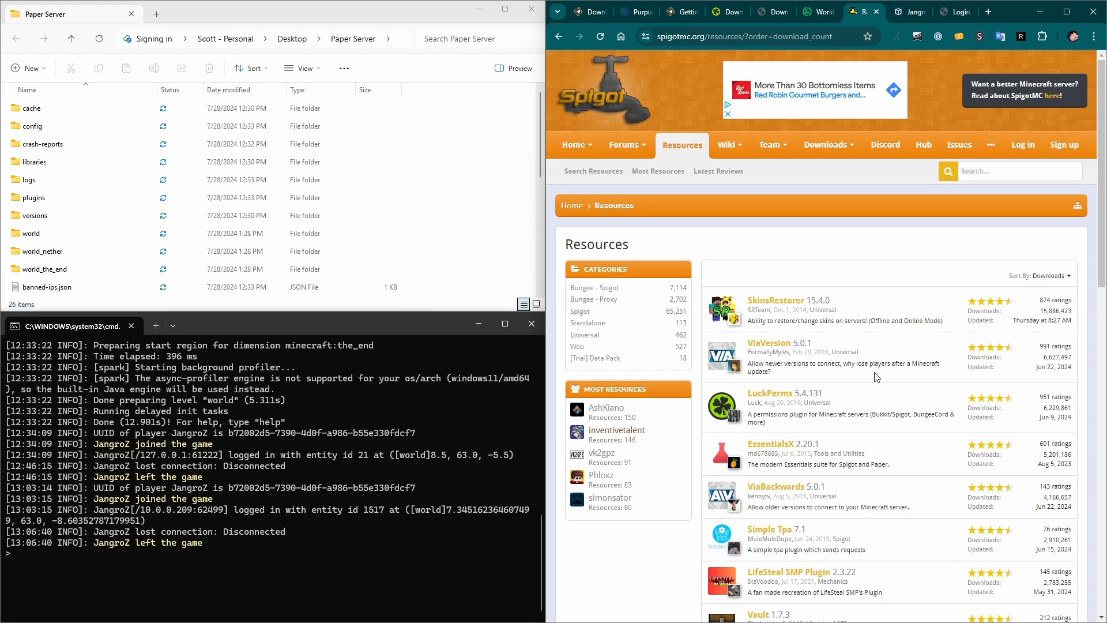
{"action": "mouse_move", "coordinate": [843, 285]}
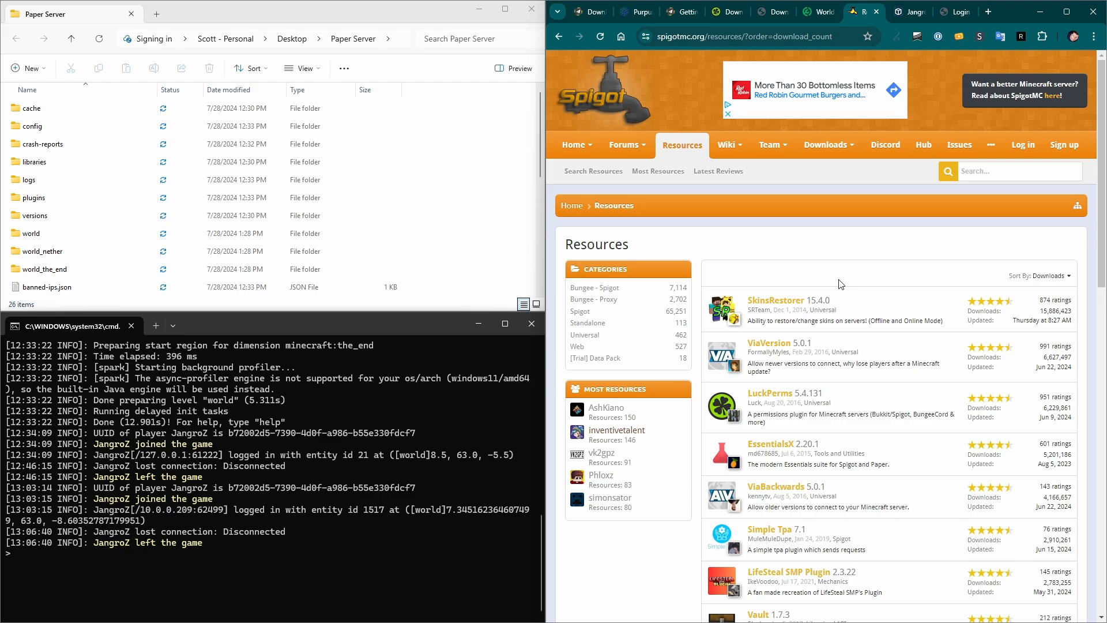
{"action": "mouse_move", "coordinate": [787, 300]}
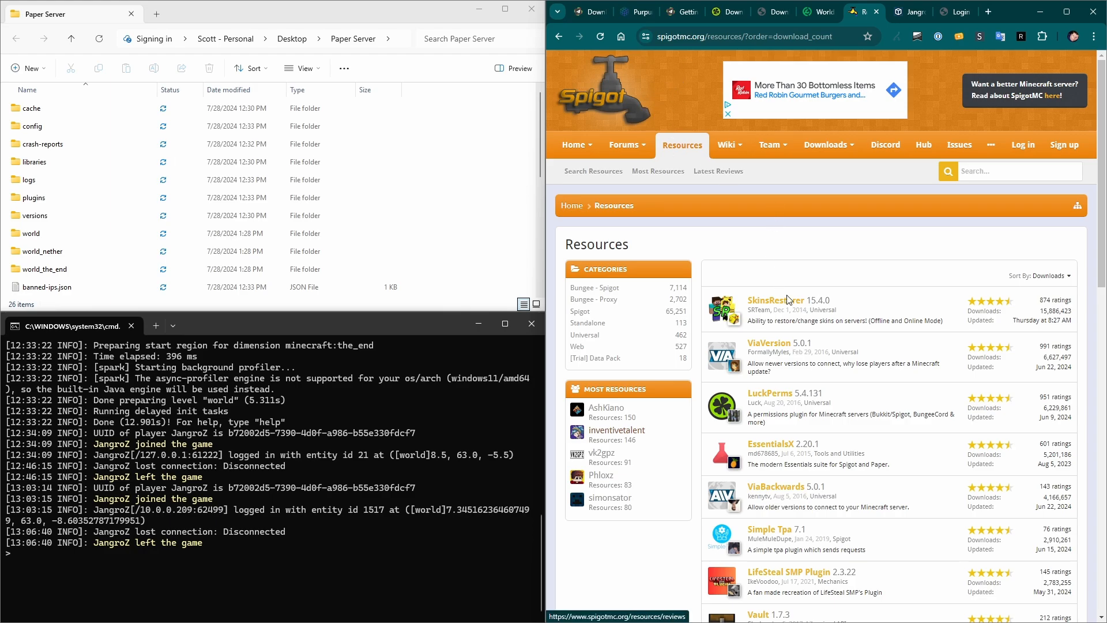
{"action": "scroll", "scroll_direction": "down", "scroll_amount": 3}
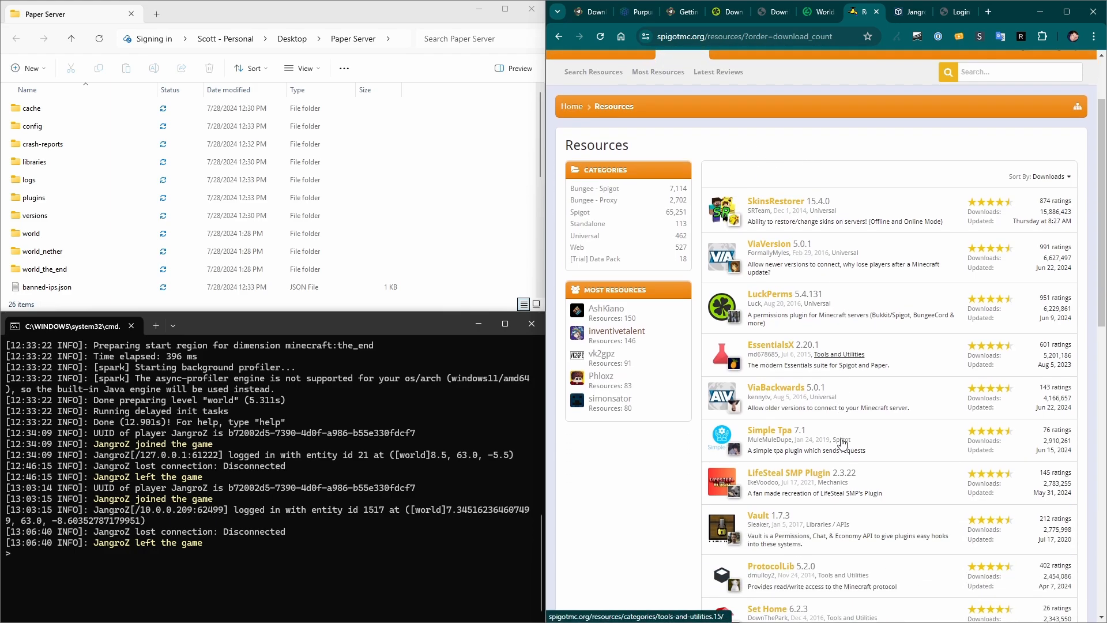
{"action": "scroll", "scroll_direction": "down", "scroll_amount": 3}
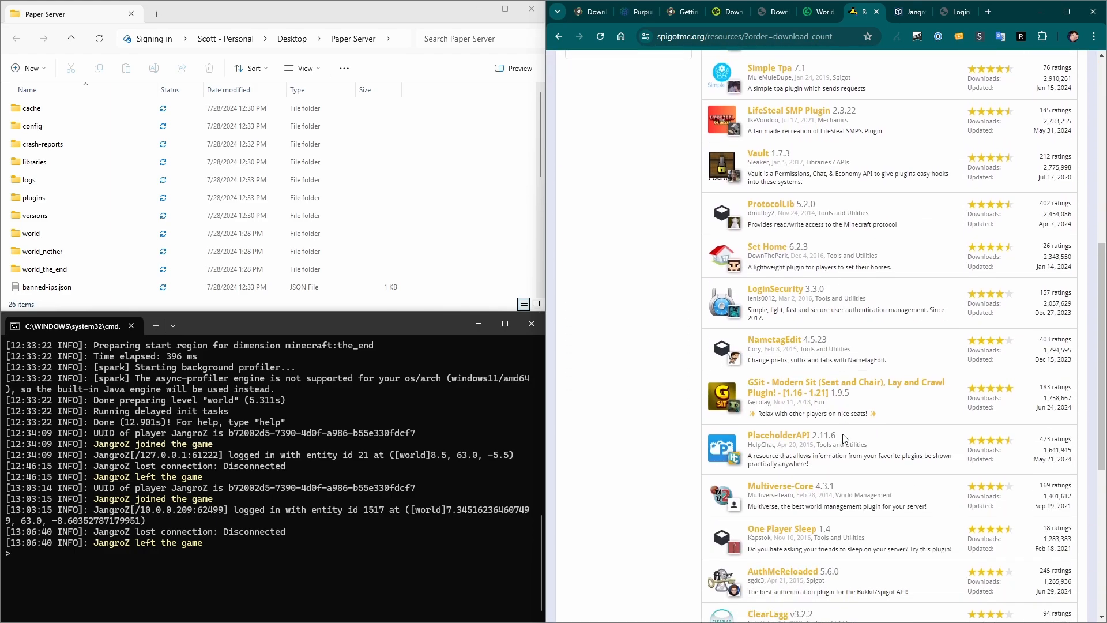
{"action": "scroll", "scroll_direction": "down", "scroll_amount": 3}
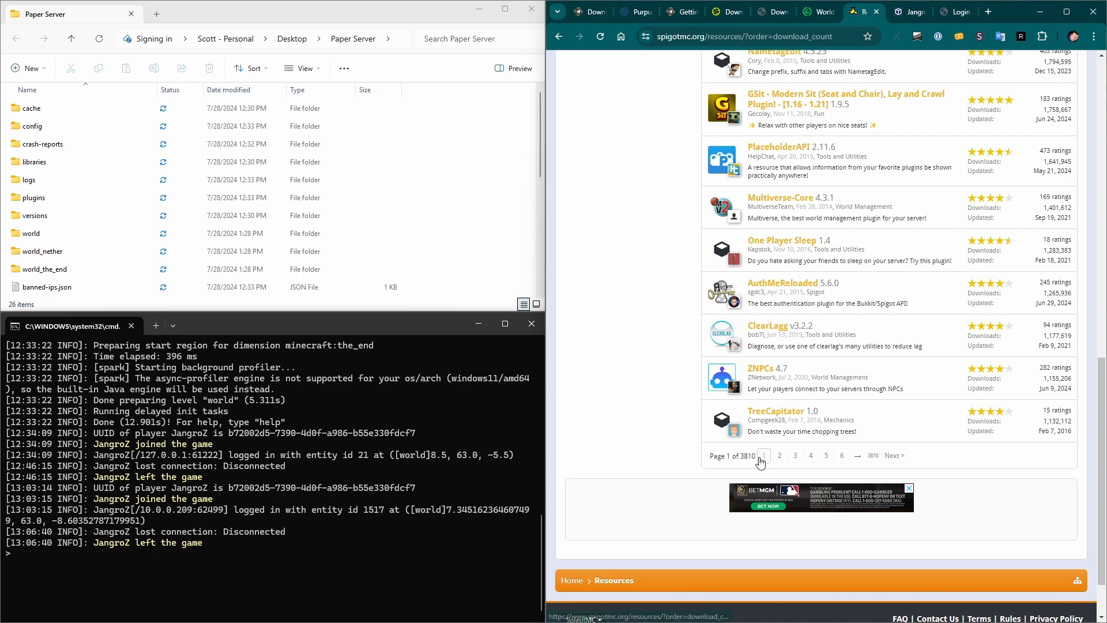
{"action": "scroll", "scroll_direction": "up", "scroll_amount": 3}
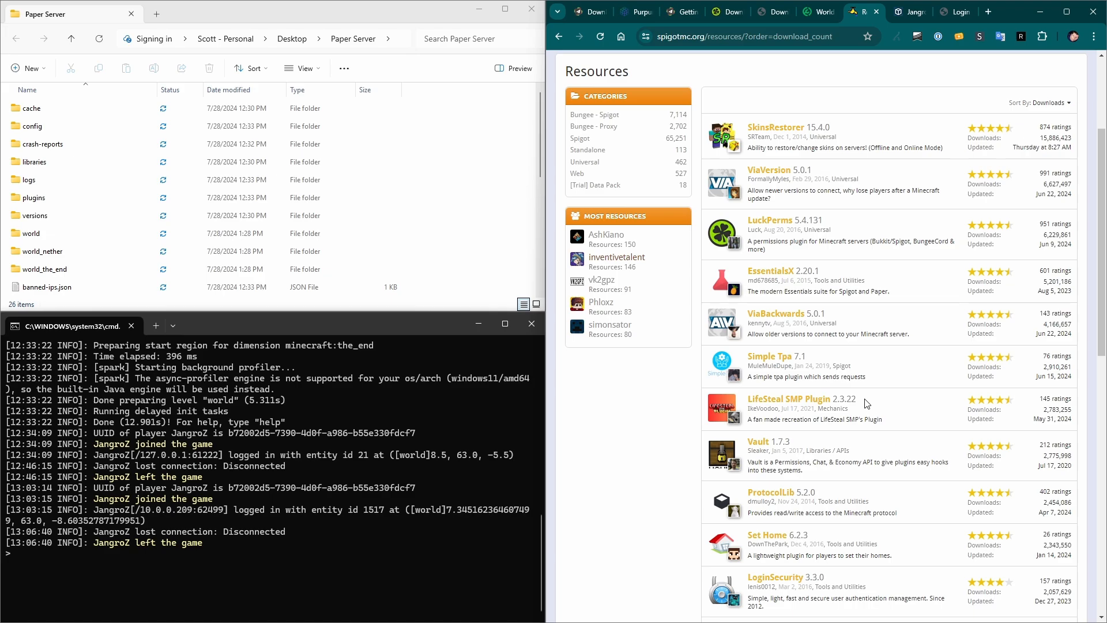
{"action": "mouse_move", "coordinate": [905, 261]}
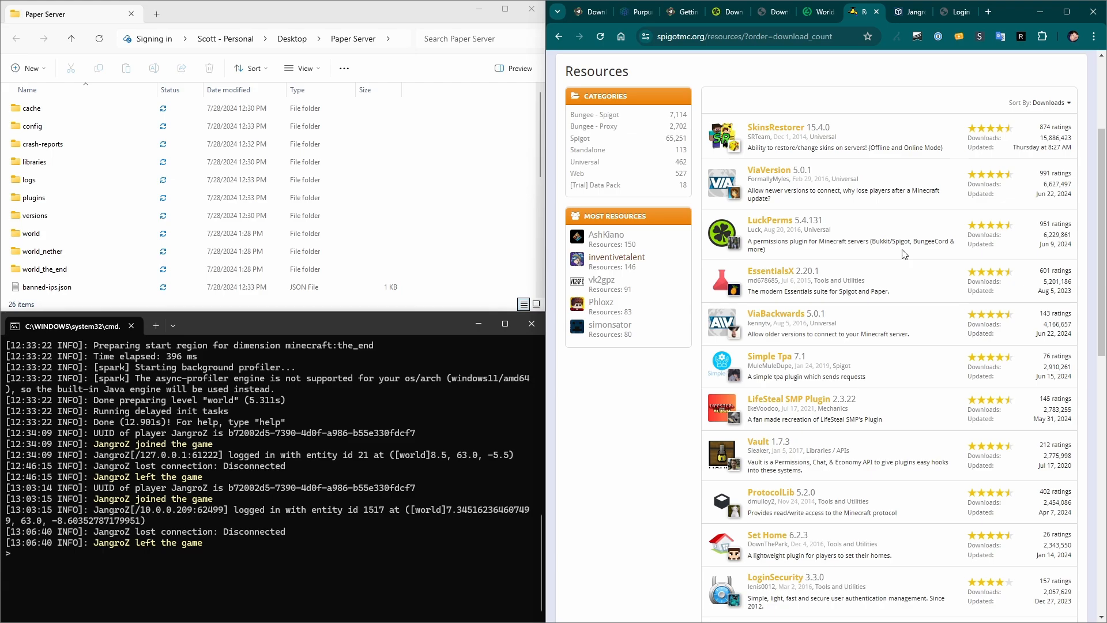
{"action": "mouse_move", "coordinate": [926, 267]}
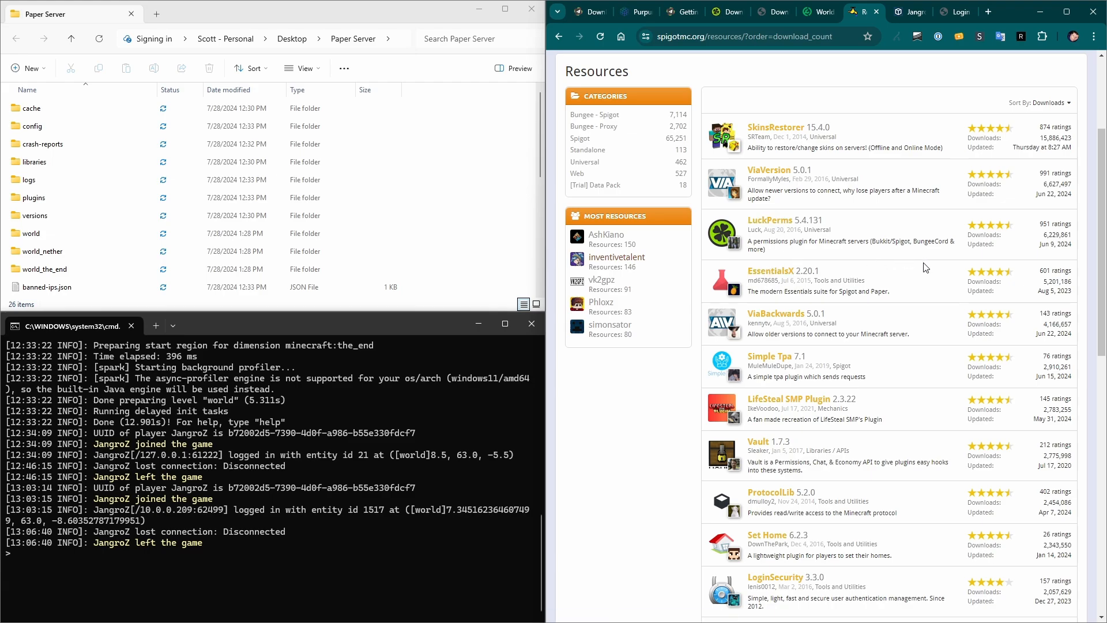
{"action": "scroll", "scroll_direction": "down", "scroll_amount": 3}
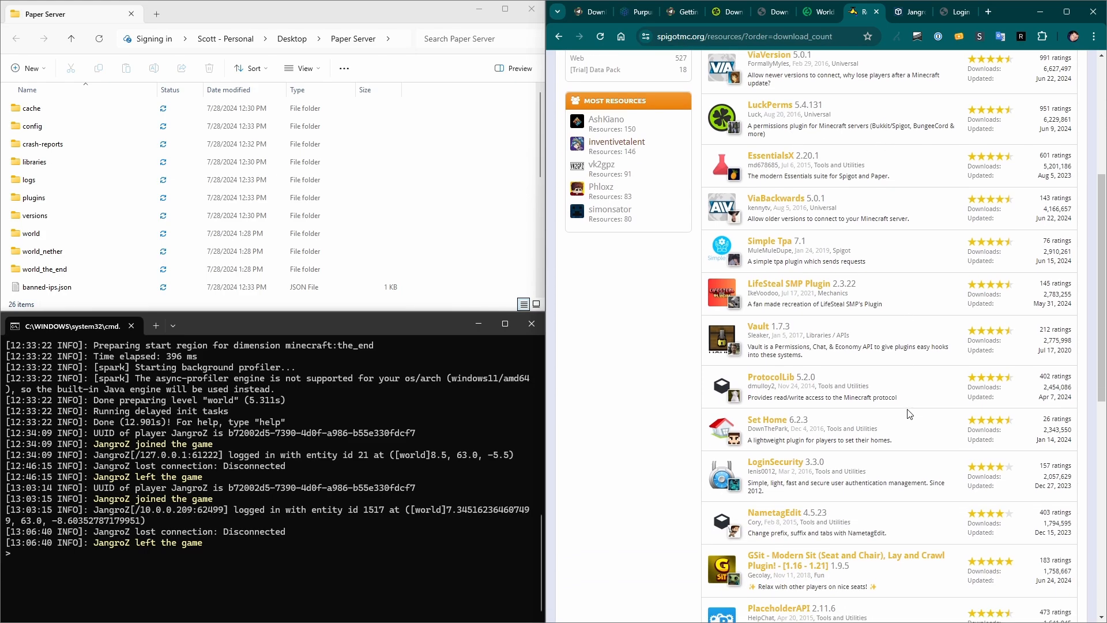
{"action": "mouse_move", "coordinate": [789, 283]}
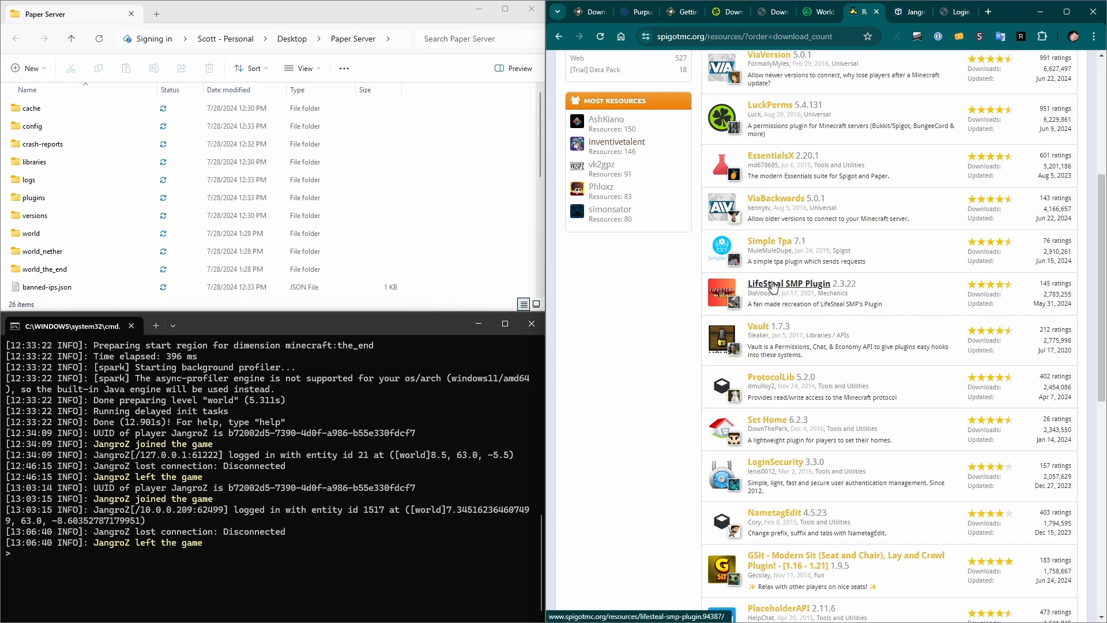
{"action": "scroll", "scroll_direction": "down", "scroll_amount": 3}
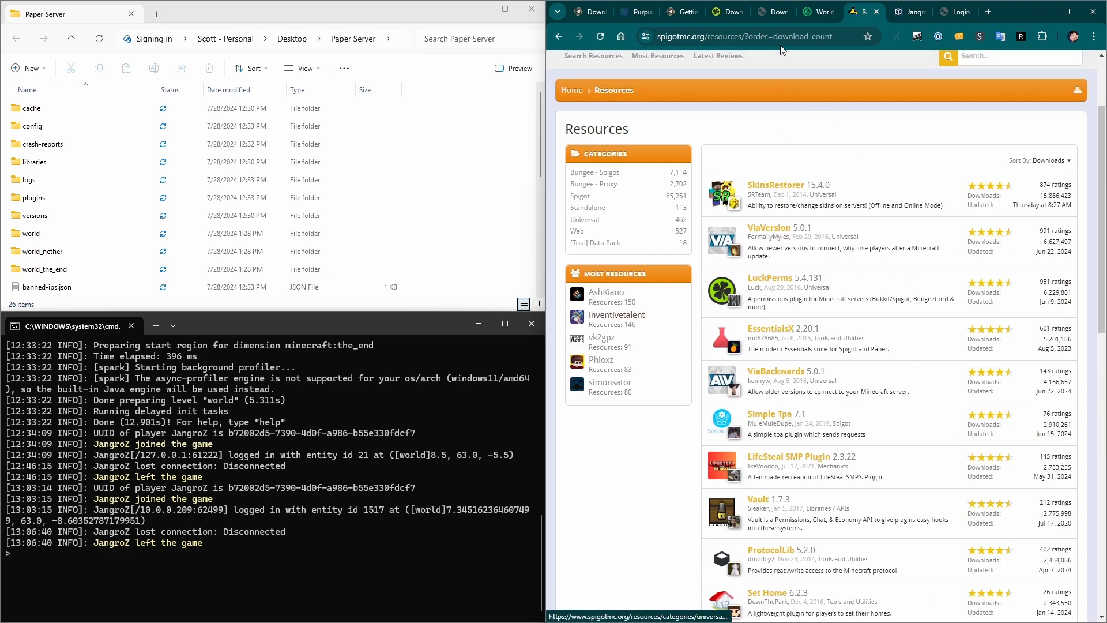
{"action": "left_click", "coordinate": [770, 12]}
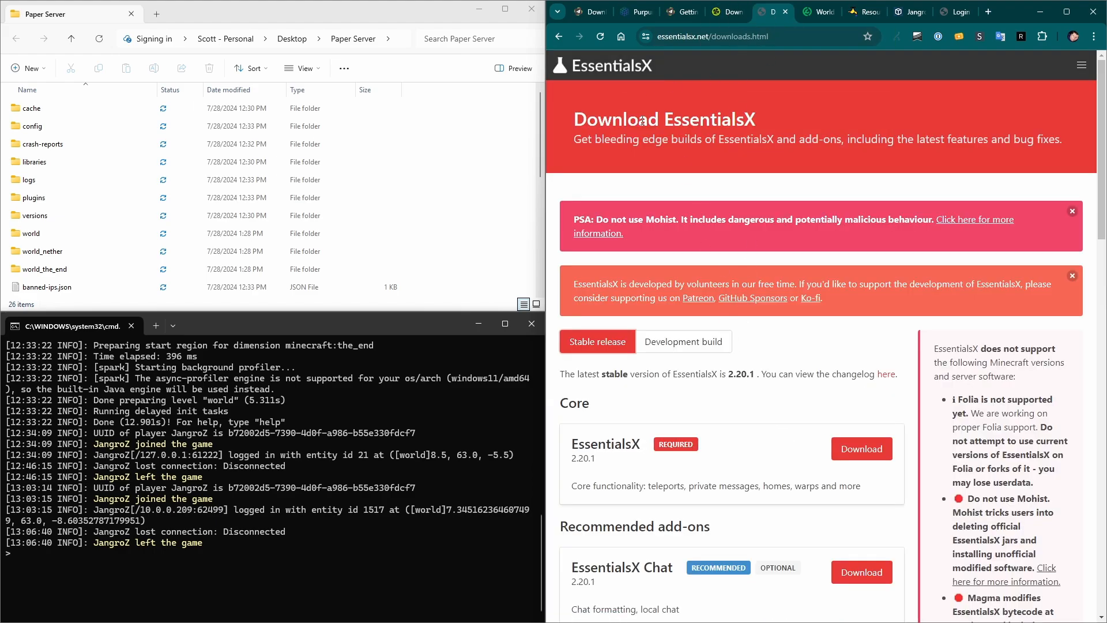
{"action": "mouse_move", "coordinate": [794, 406]}
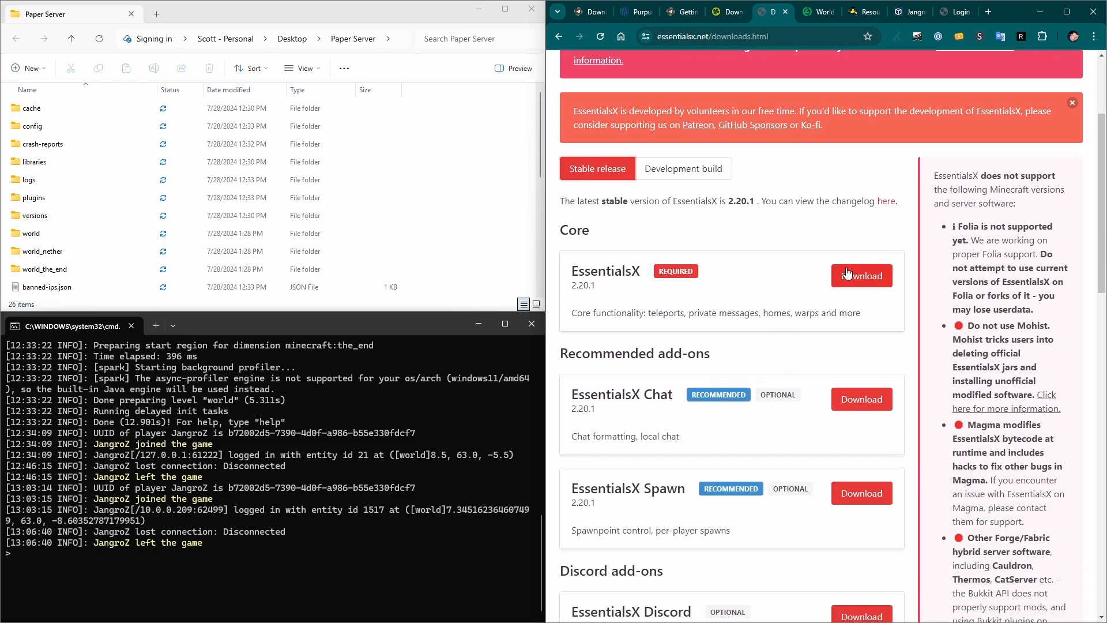
- Download the EssentialsX 2.20.1 core jar from essentialsx.net
{"action": "left_click", "coordinate": [861, 276]}
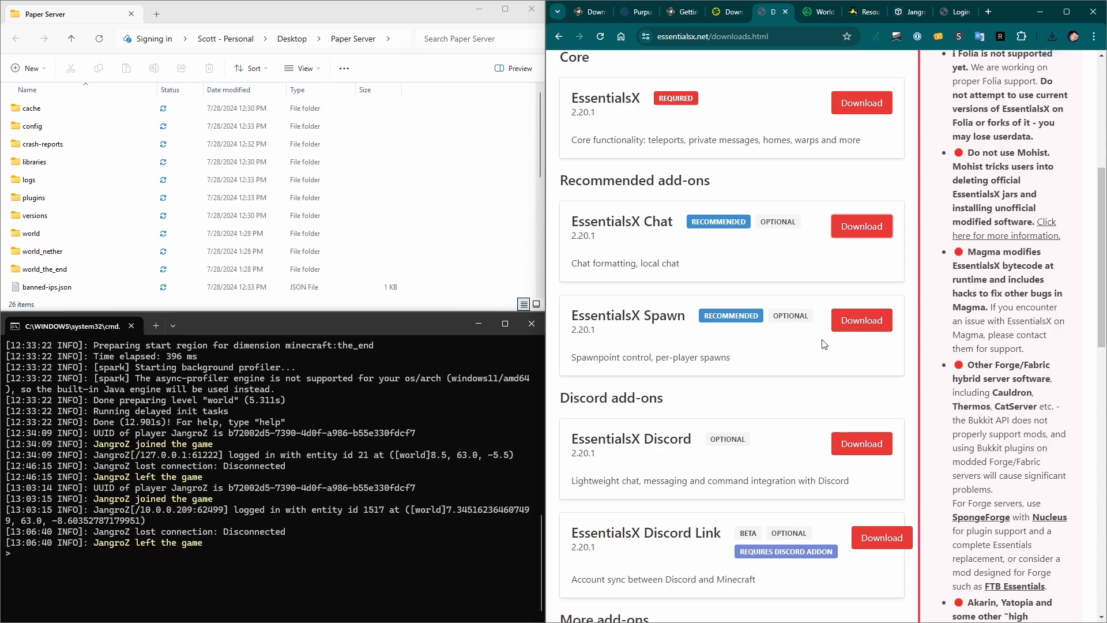
{"action": "scroll", "scroll_direction": "down", "scroll_amount": 3}
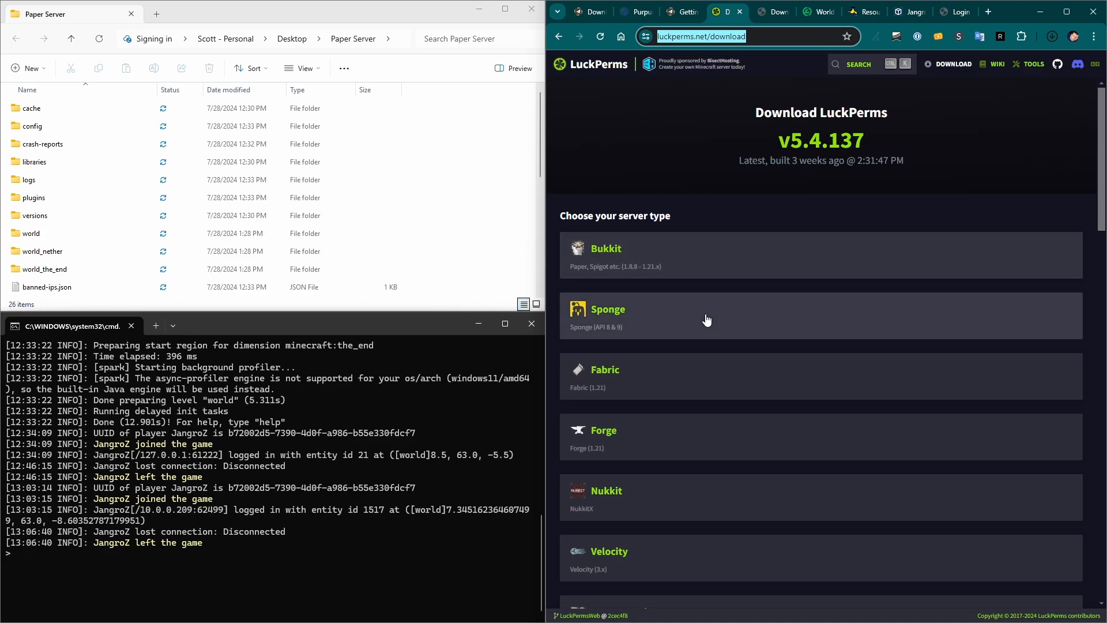
- Download LuckPerms-Bukkit-5.4.137, then stop the running Purpur server from its console
{"action": "left_click", "coordinate": [605, 255]}
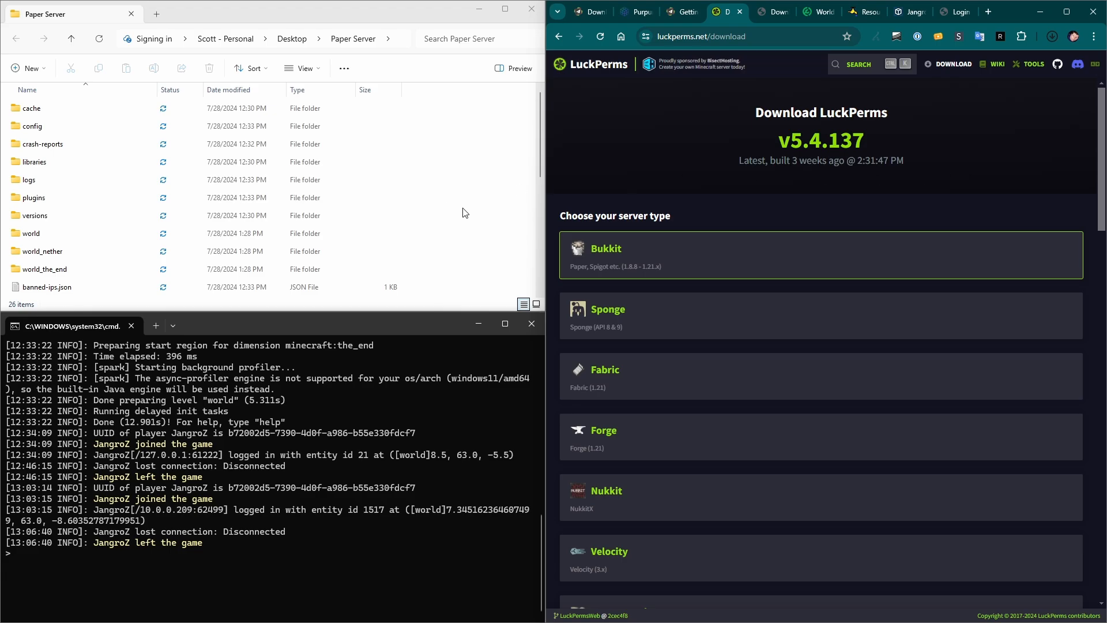
{"action": "left_click", "coordinate": [1051, 36]}
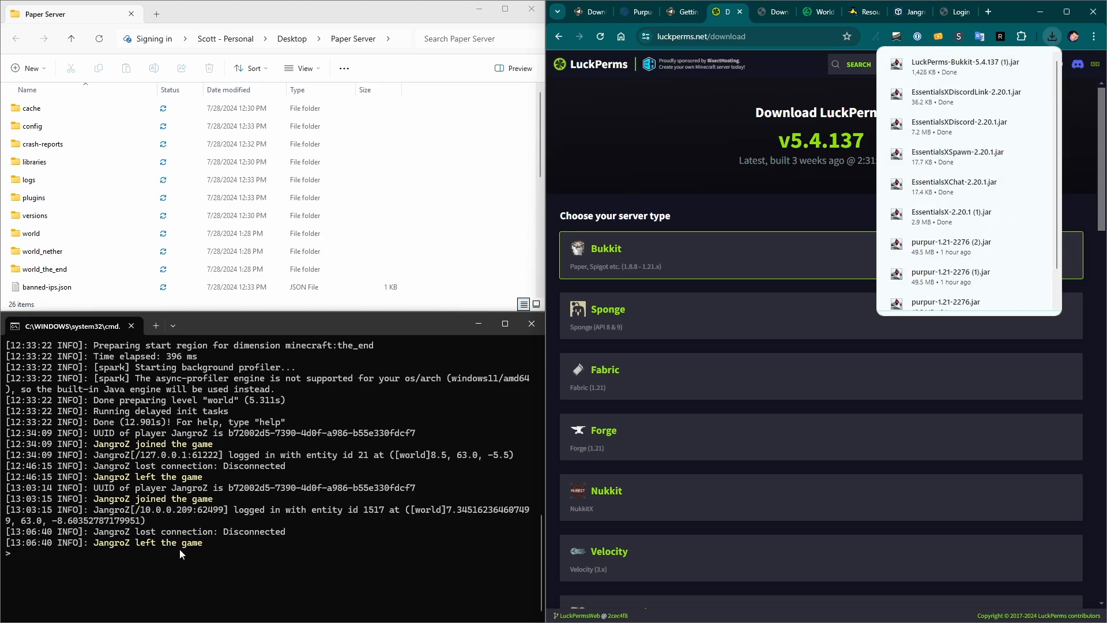
{"action": "type", "text": "stop"}
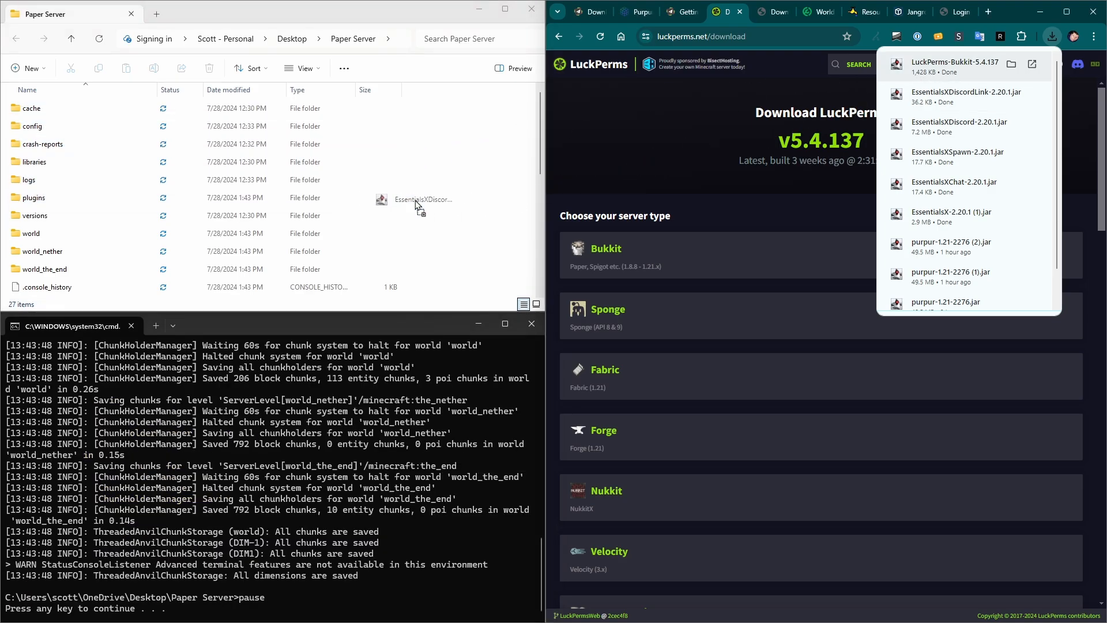
- Move the jars into the plugins folder, restart the server and list its five loaded plugins
{"action": "double_click", "coordinate": [34, 198]}
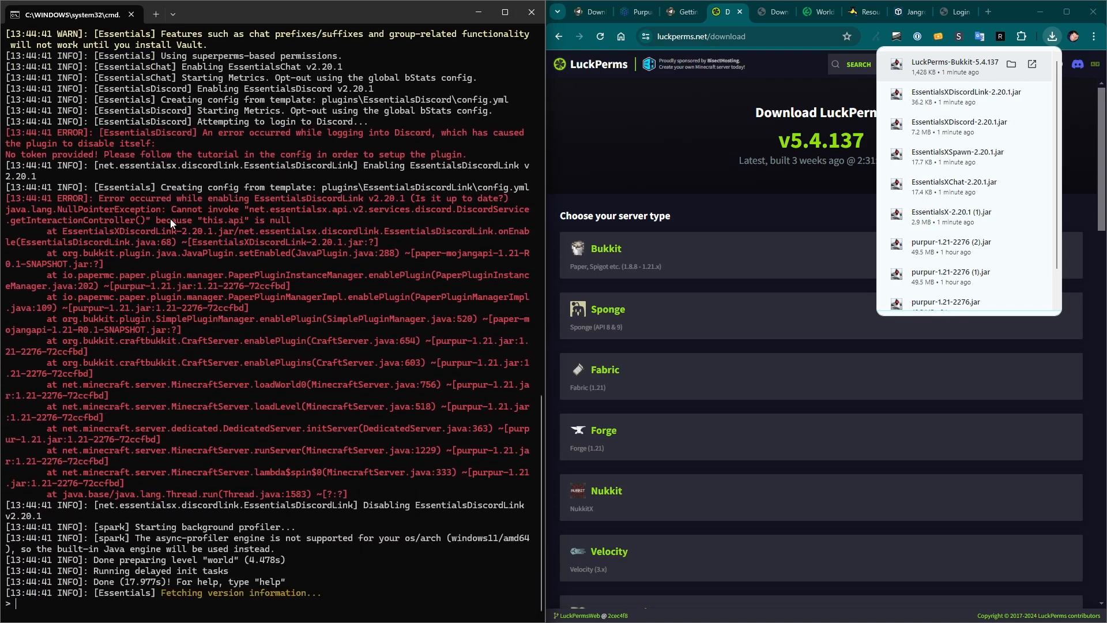
{"action": "left_click_drag", "start_coordinate": [98, 132], "coordinate": [318, 154]}
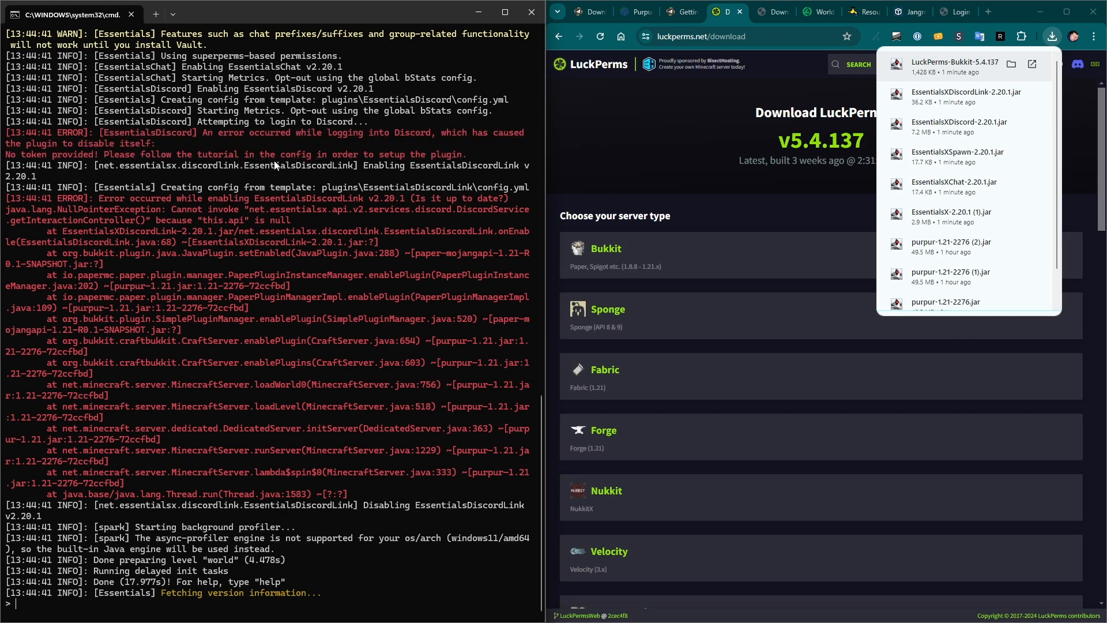
{"action": "mouse_move", "coordinate": [238, 380]}
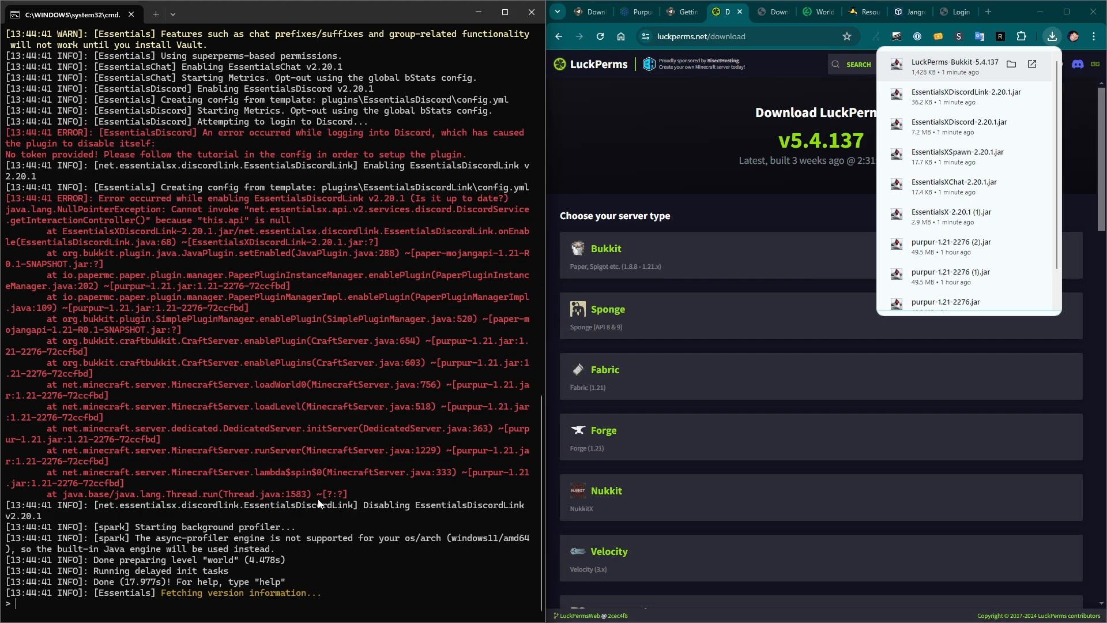
{"action": "type", "text": "plugins"}
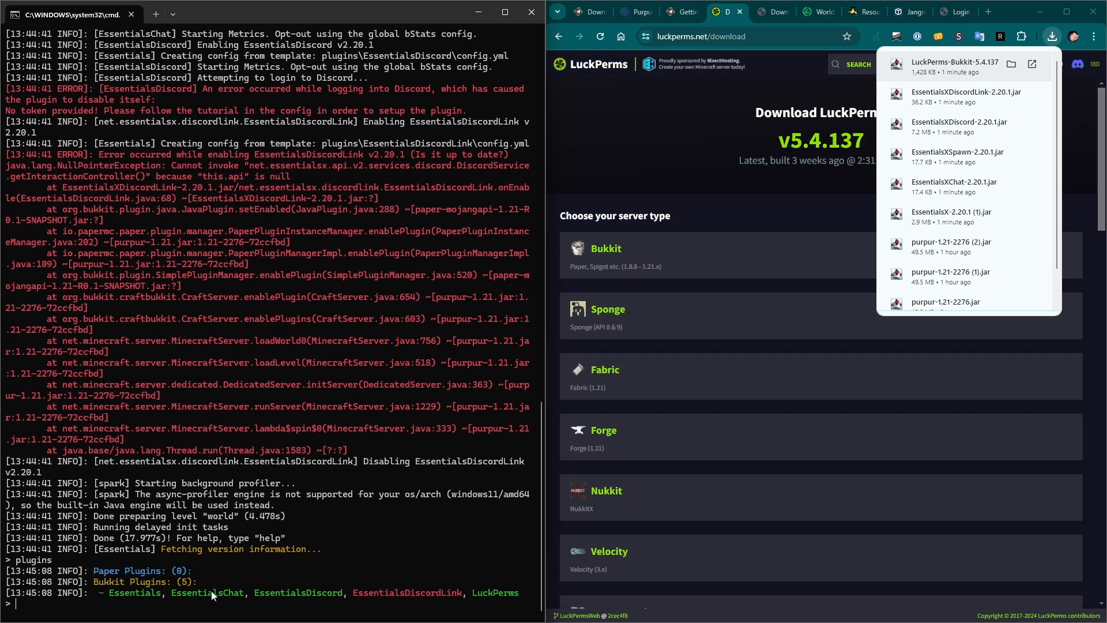
{"action": "mouse_move", "coordinate": [276, 598]}
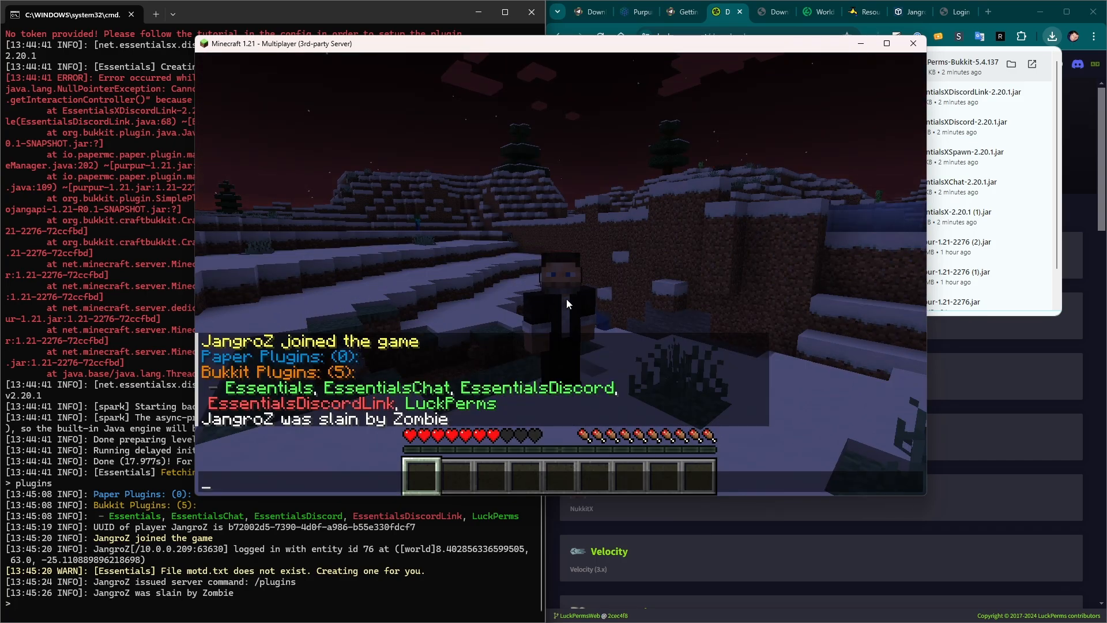
{"action": "mouse_move", "coordinate": [367, 443]}
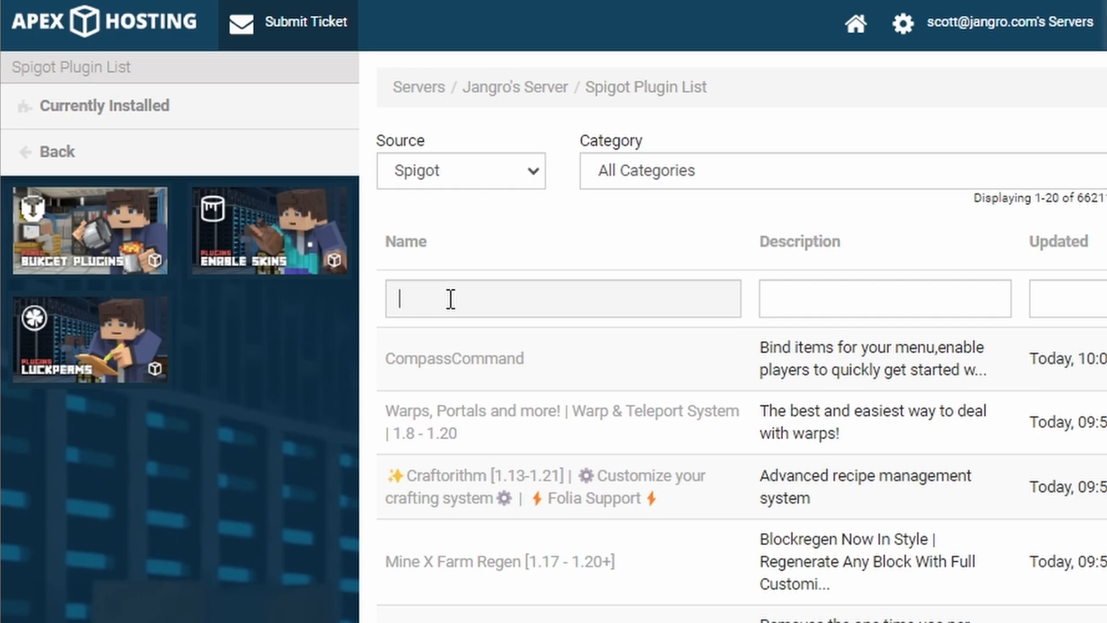
- Filter Apex Hosting's Spigot plugin list by 'Luck' and install LuckPerms on the hosted server
{"action": "type", "text": "LuckPerms"}
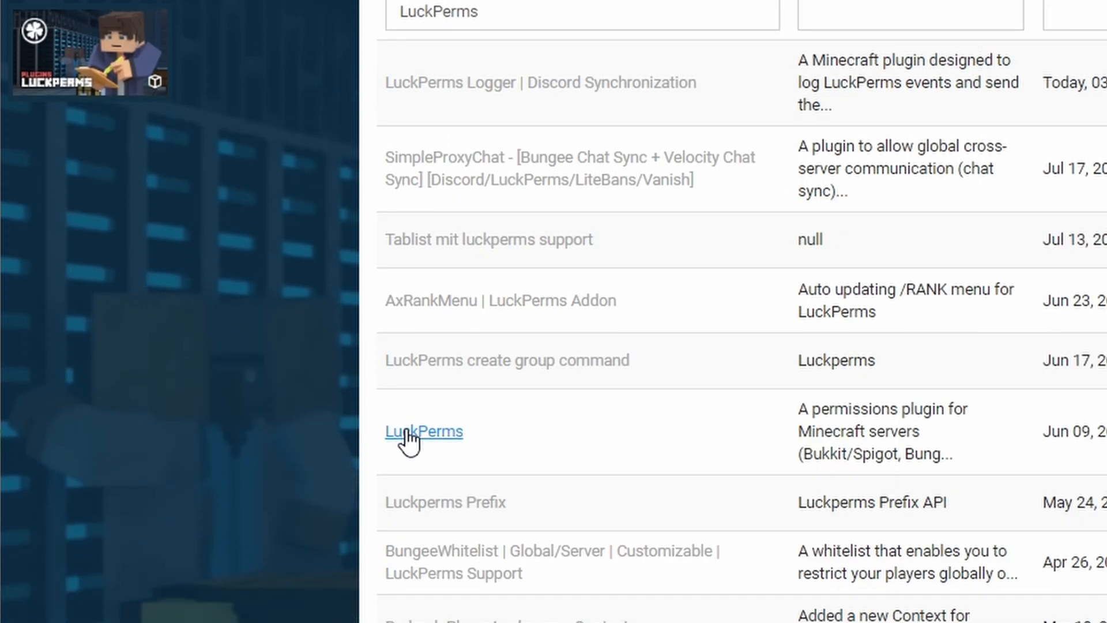
{"action": "left_click", "coordinate": [424, 432]}
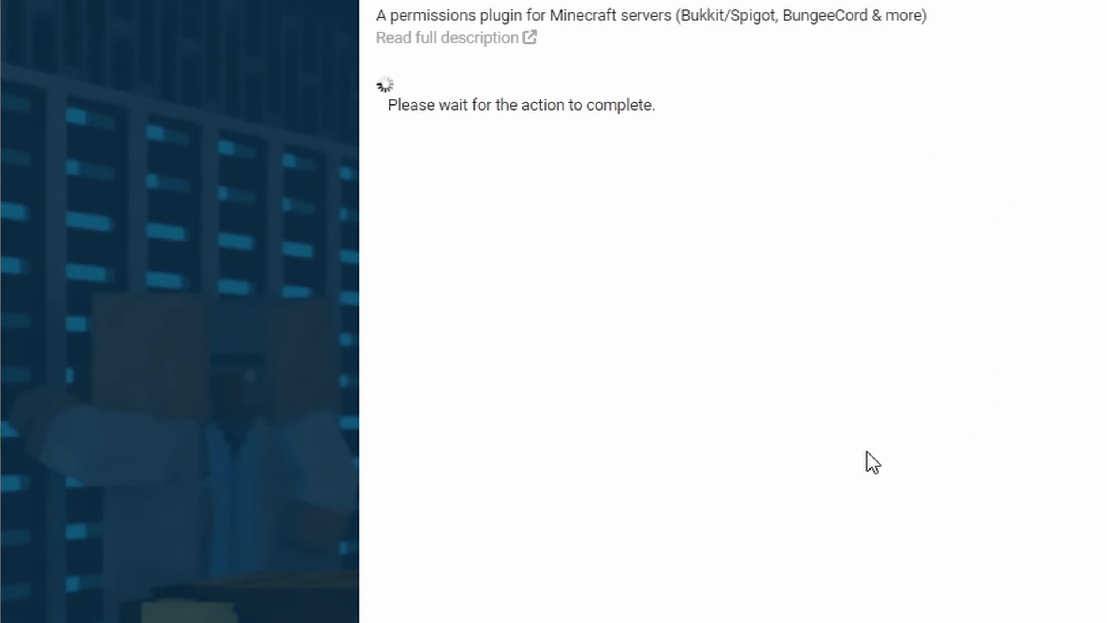